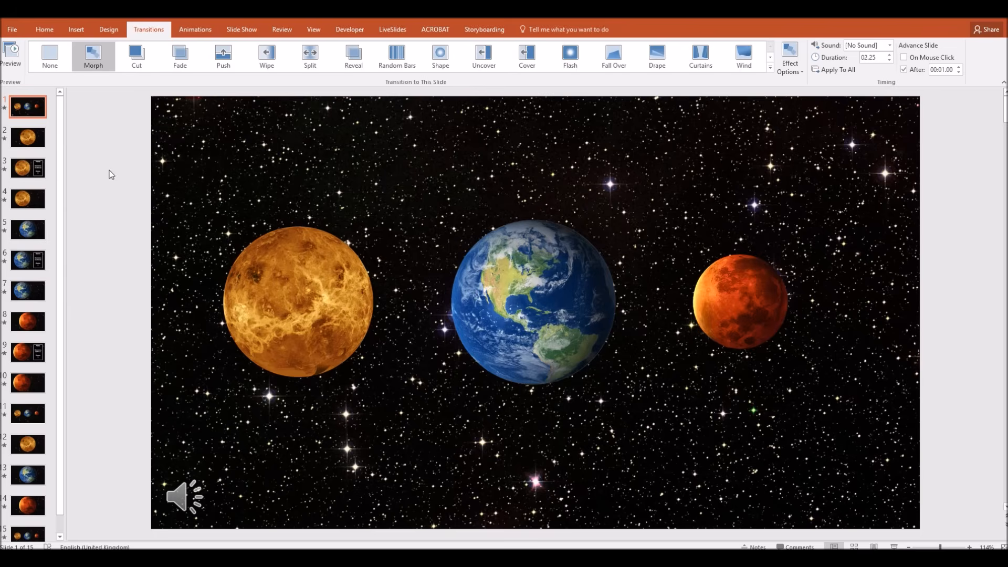
Step: Start a new blank presentation containing a single empty title slide
scroll(down, 3)
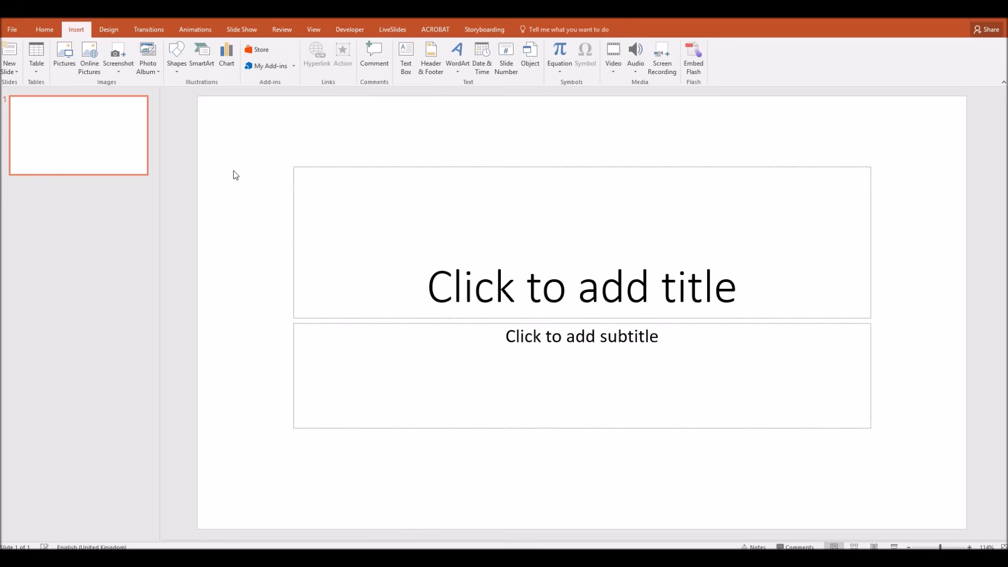
mouse_move(205, 193)
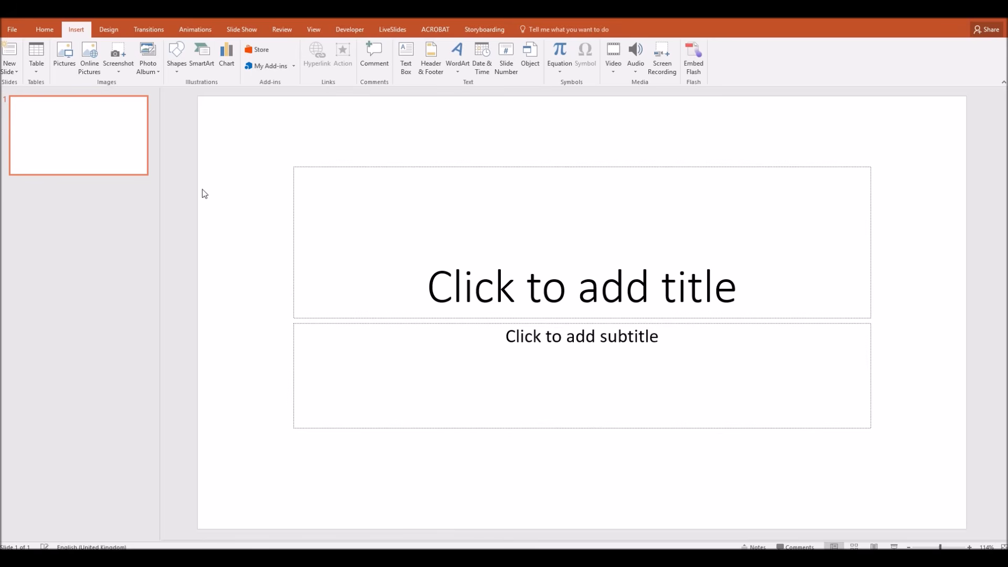
mouse_move(214, 173)
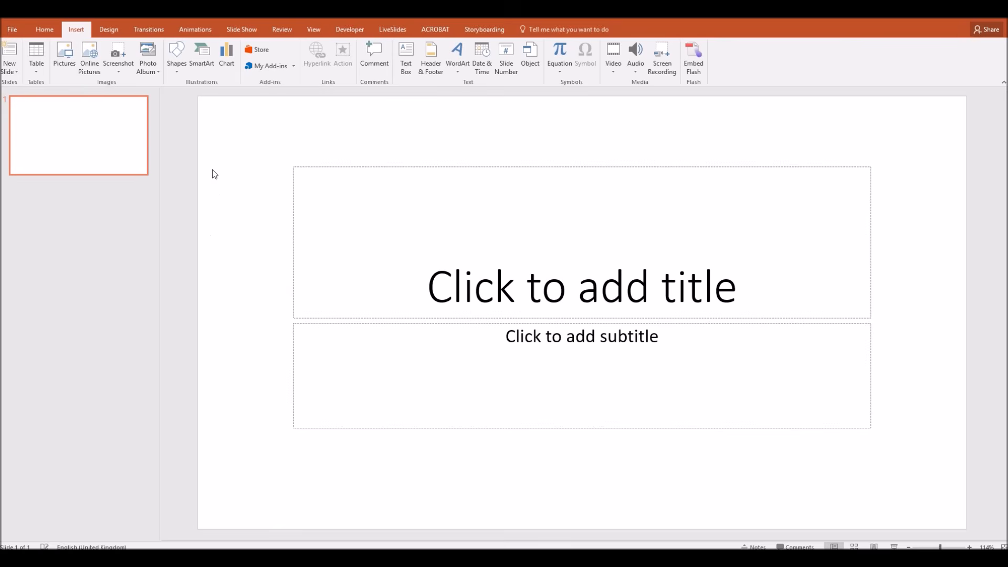
Step: Switch the slide to a Blank layout and fill its background with the stars picture
click(44, 29)
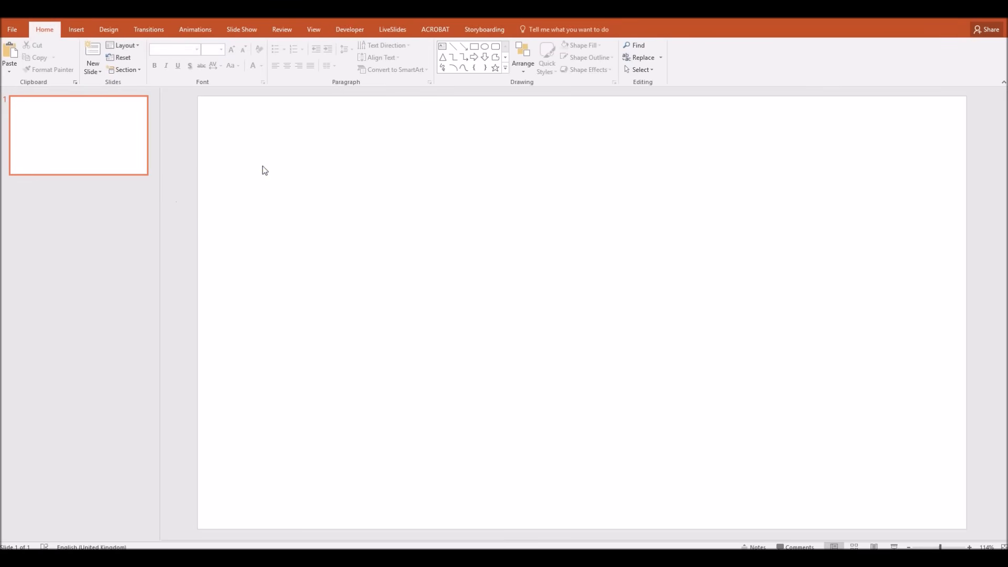
click(316, 254)
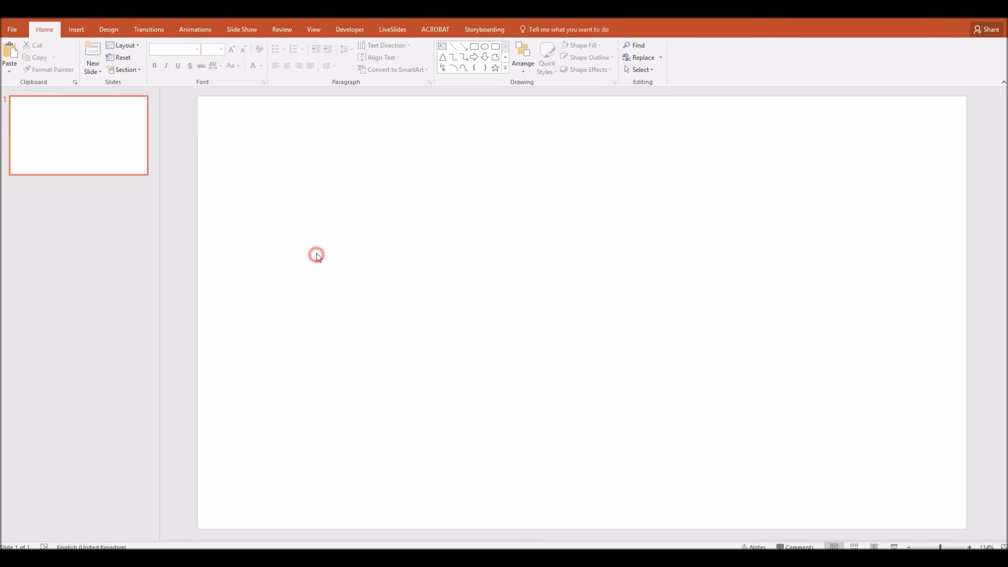
right_click(316, 254)
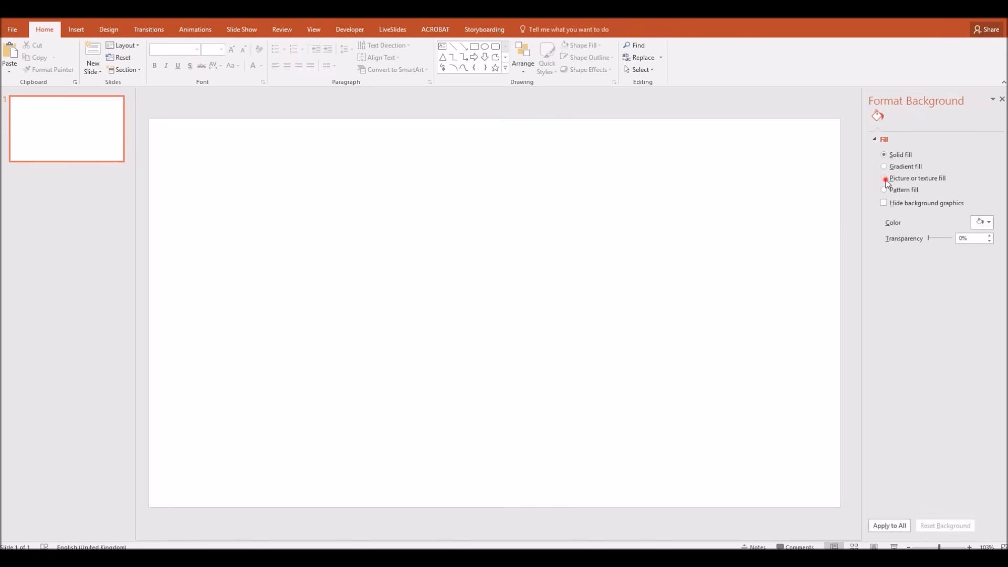
click(884, 179)
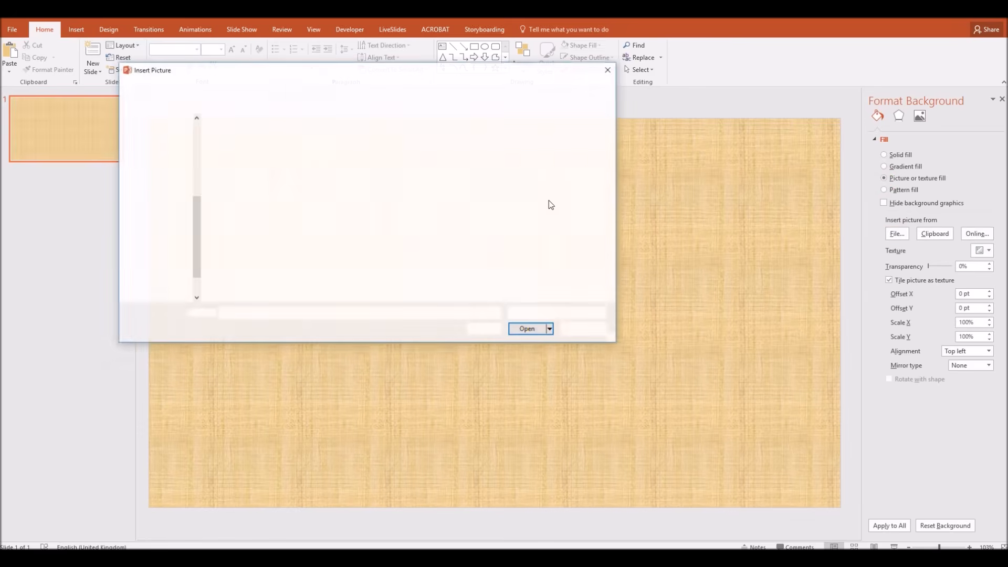
click(526, 332)
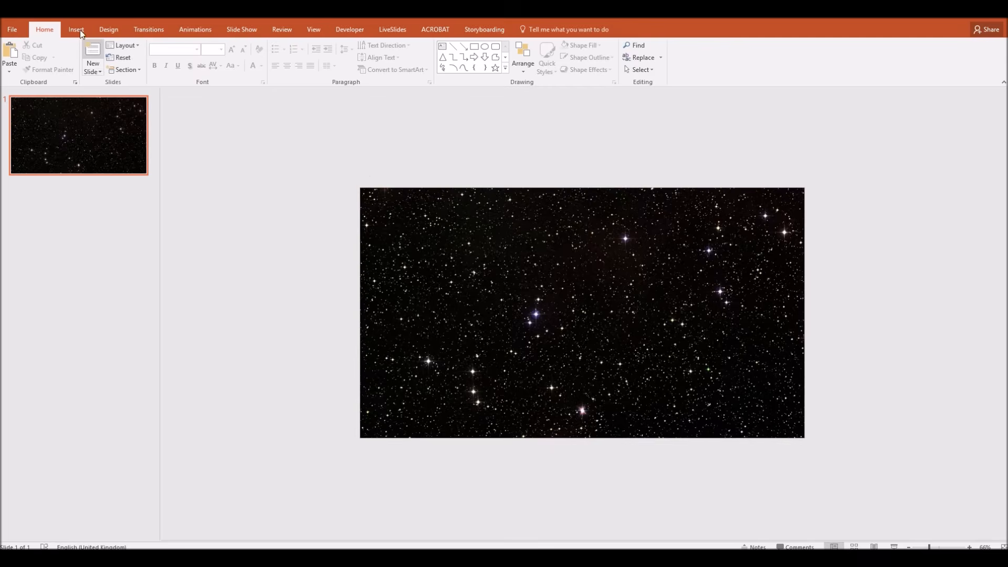
Step: Insert the venus, earth and mars pictures together onto the star slide
click(64, 58)
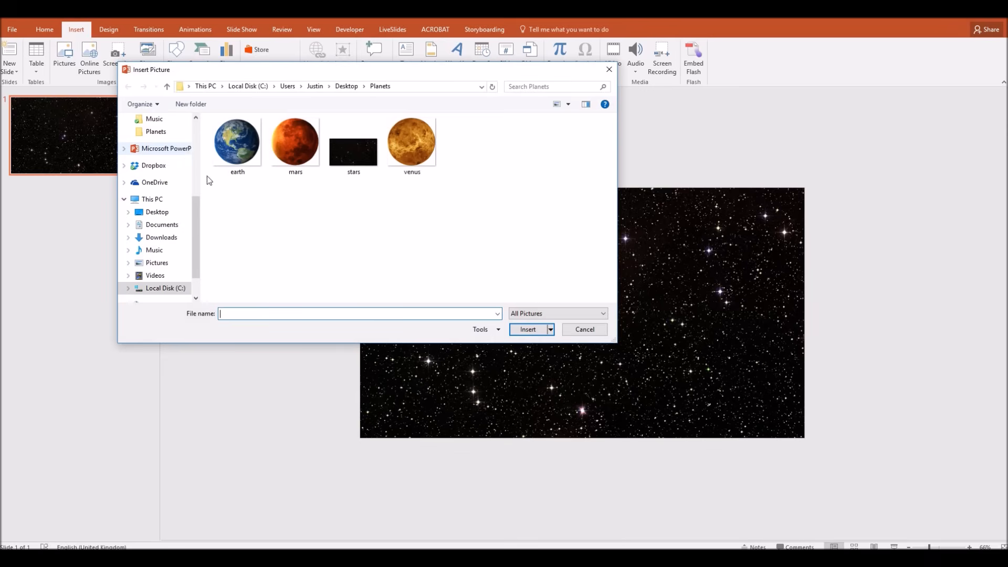
click(411, 142)
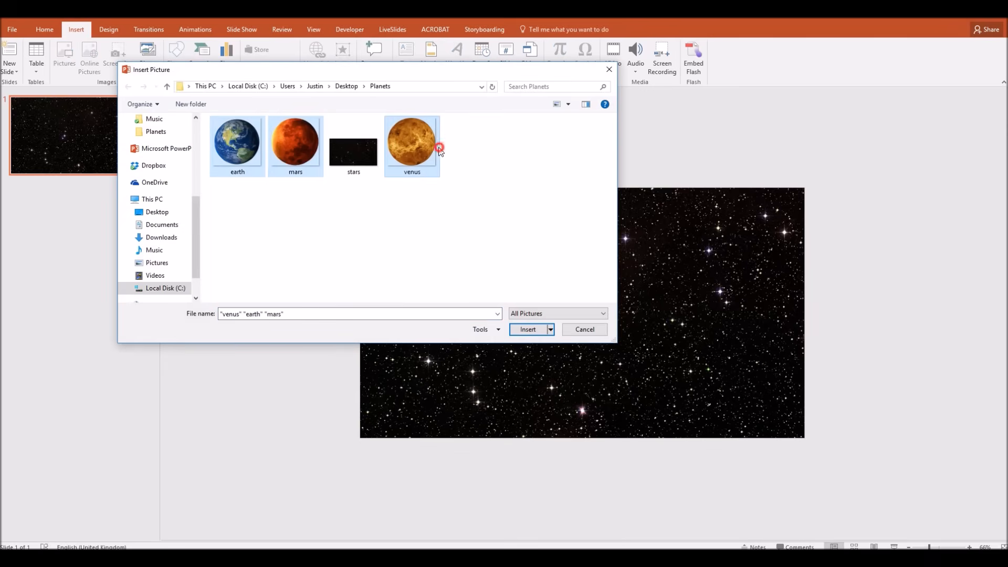
click(527, 328)
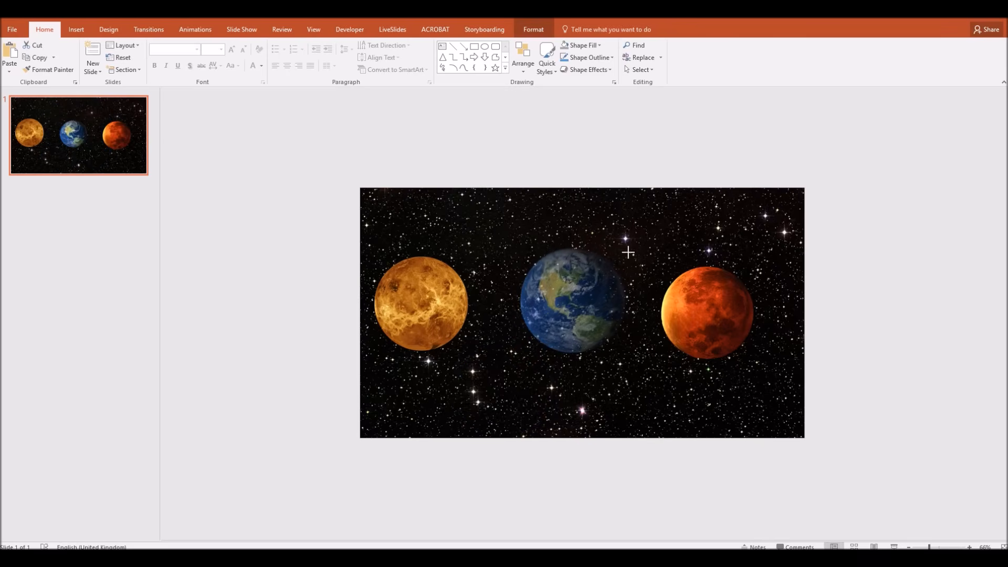
Step: Arrange the three planets in a row and shrink Mars smaller than the others
click(706, 312)
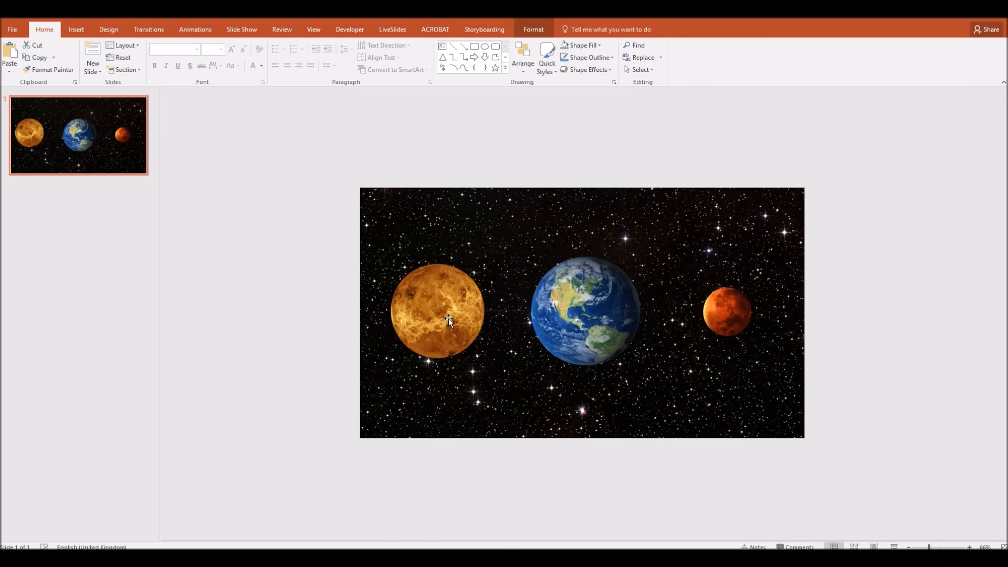
mouse_move(729, 314)
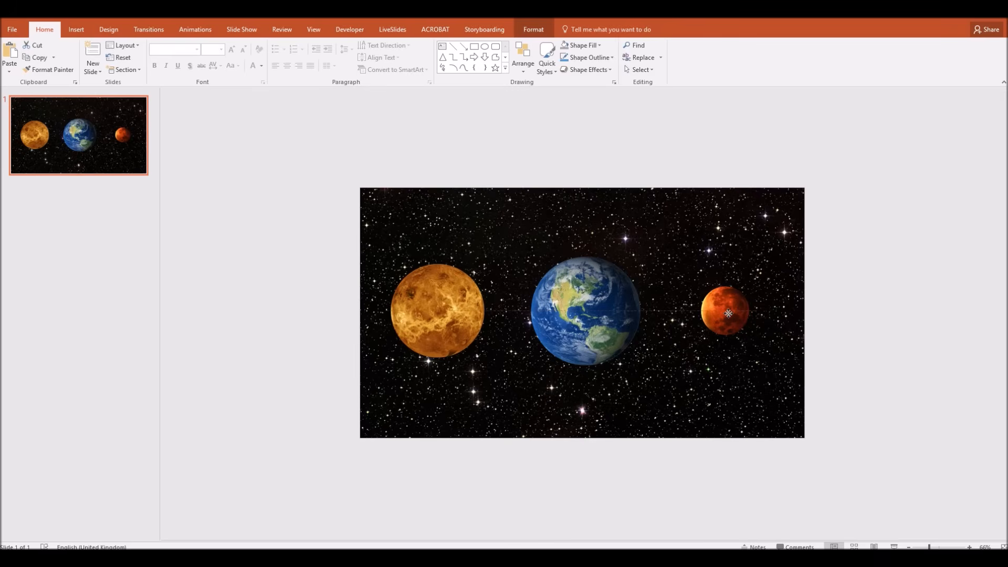
click(726, 313)
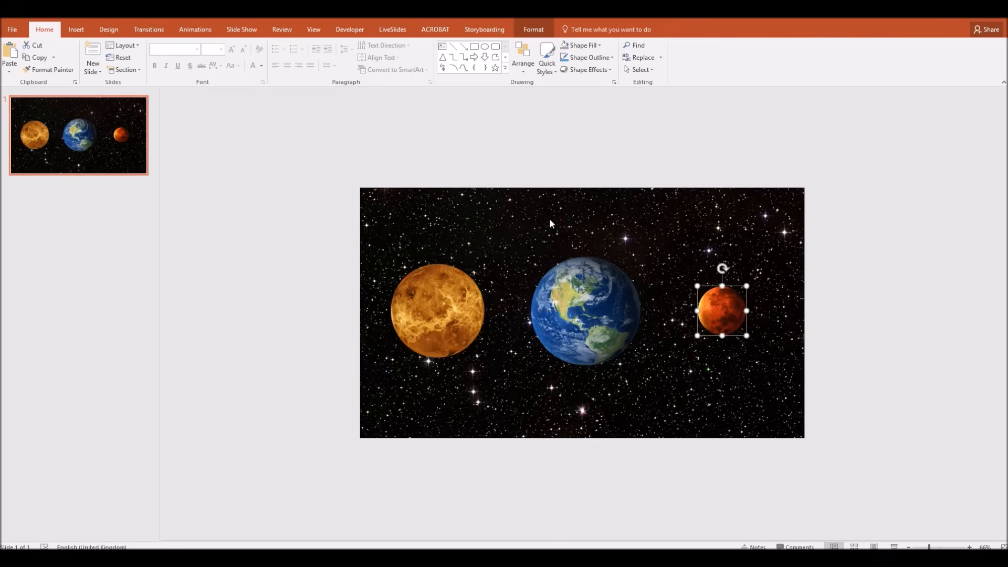
click(448, 184)
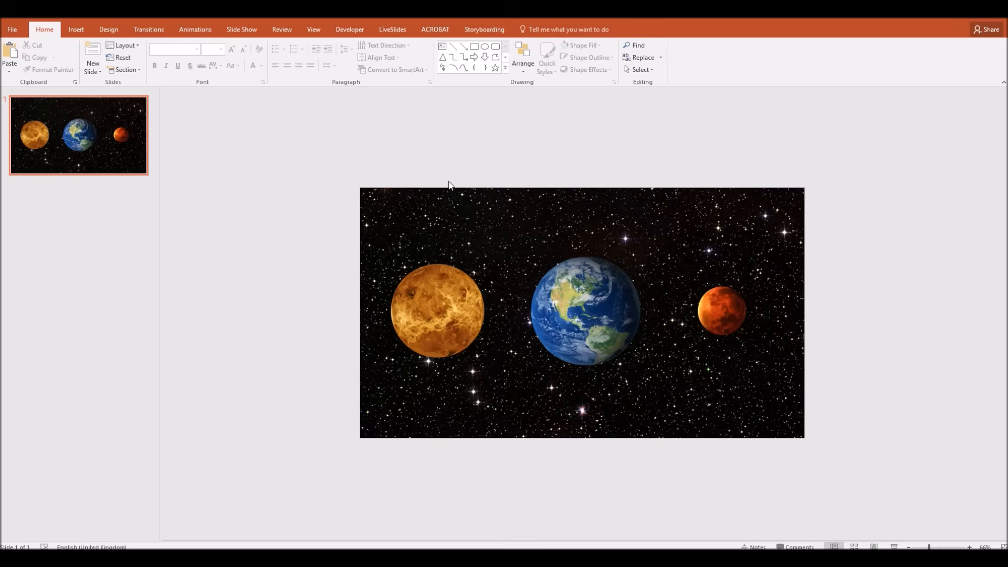
mouse_move(353, 218)
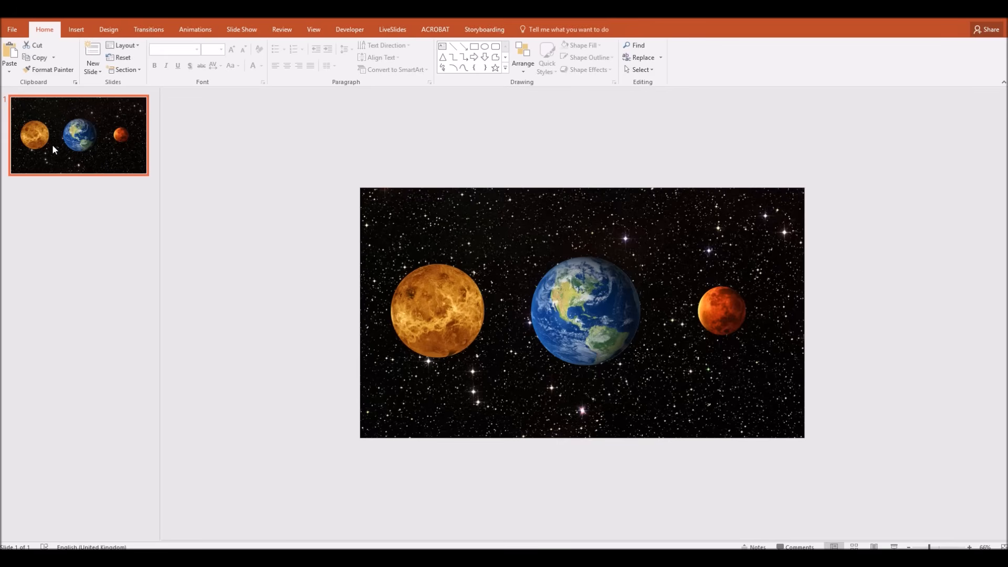
mouse_move(60, 152)
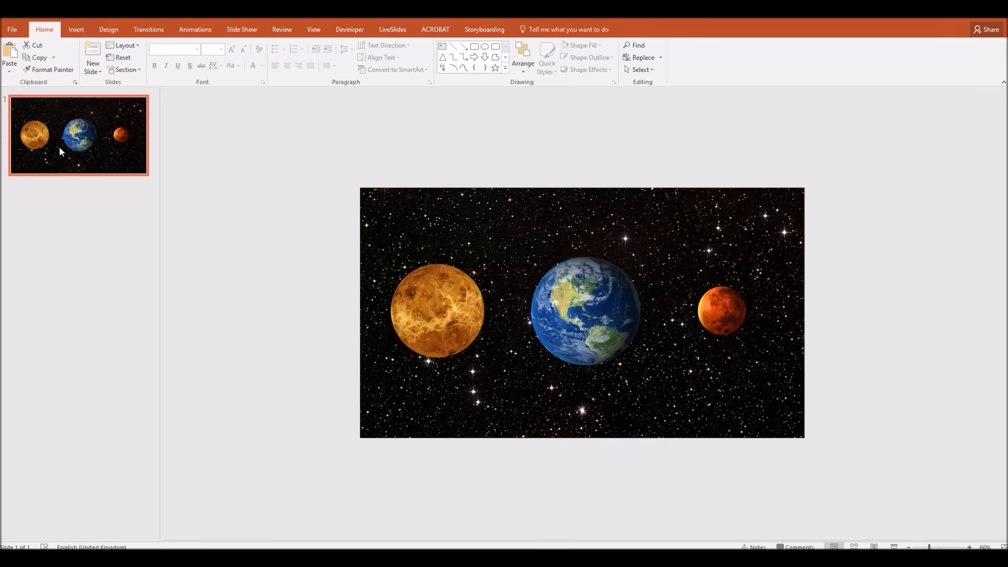
click(93, 57)
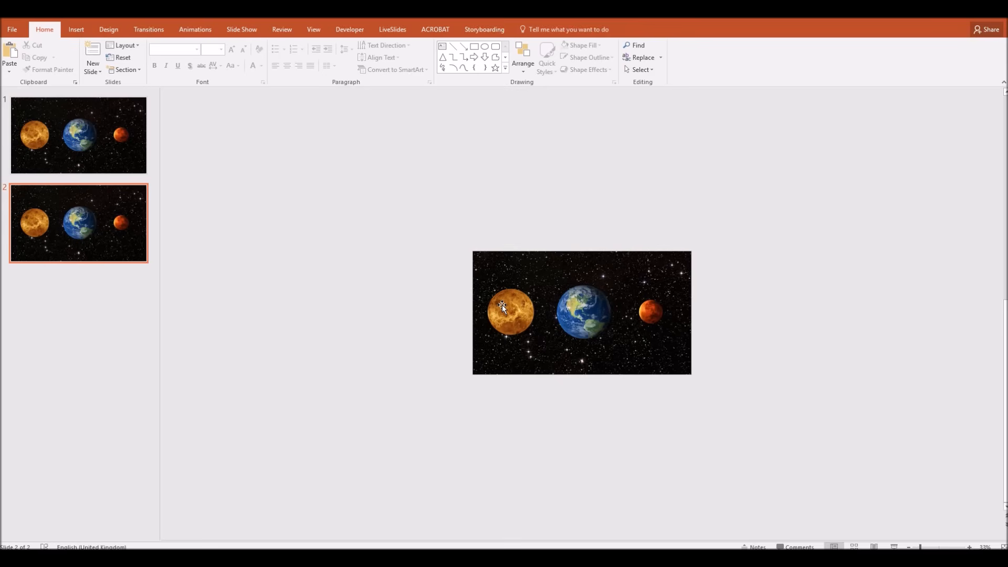
mouse_move(560, 305)
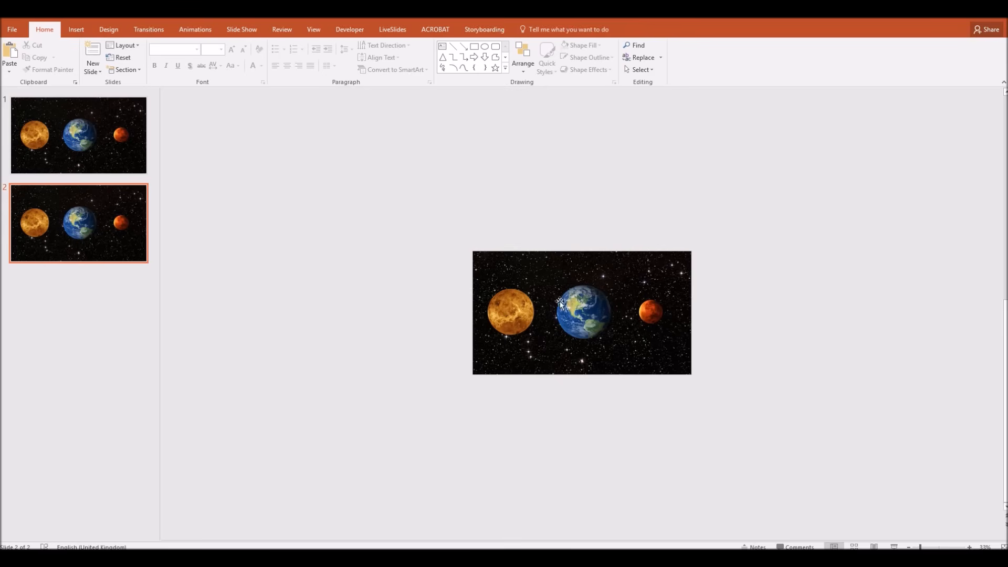
mouse_move(527, 303)
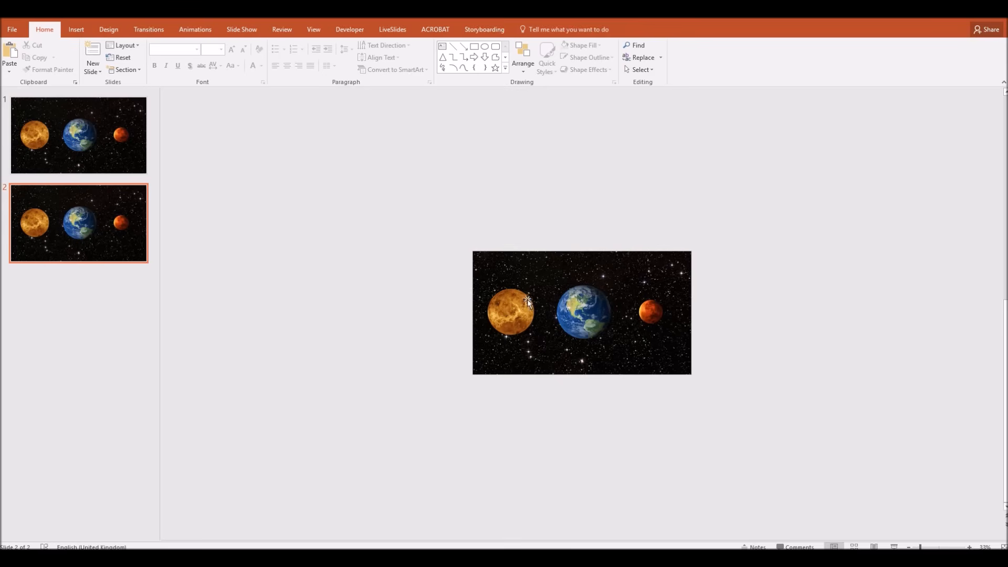
mouse_move(546, 304)
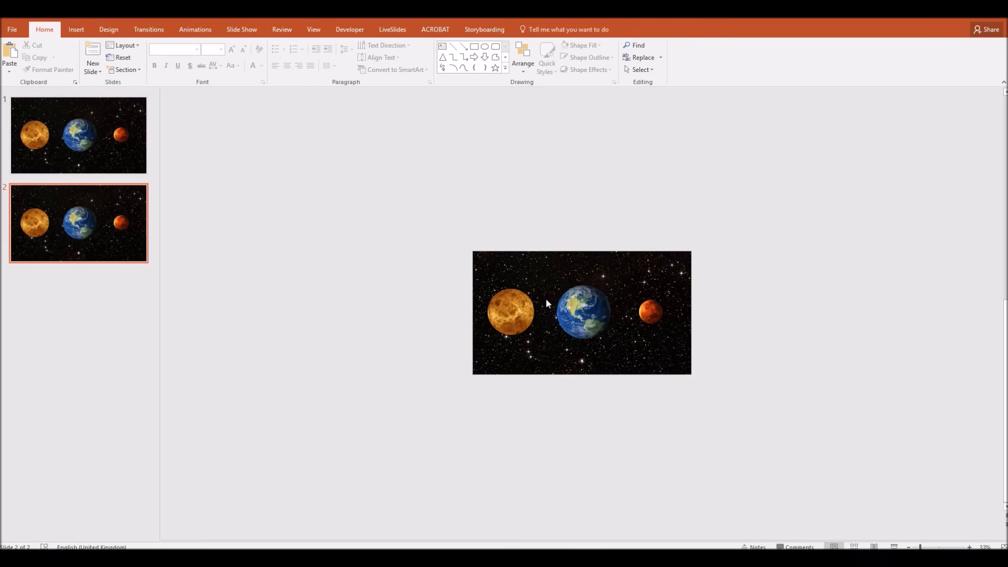
mouse_move(655, 317)
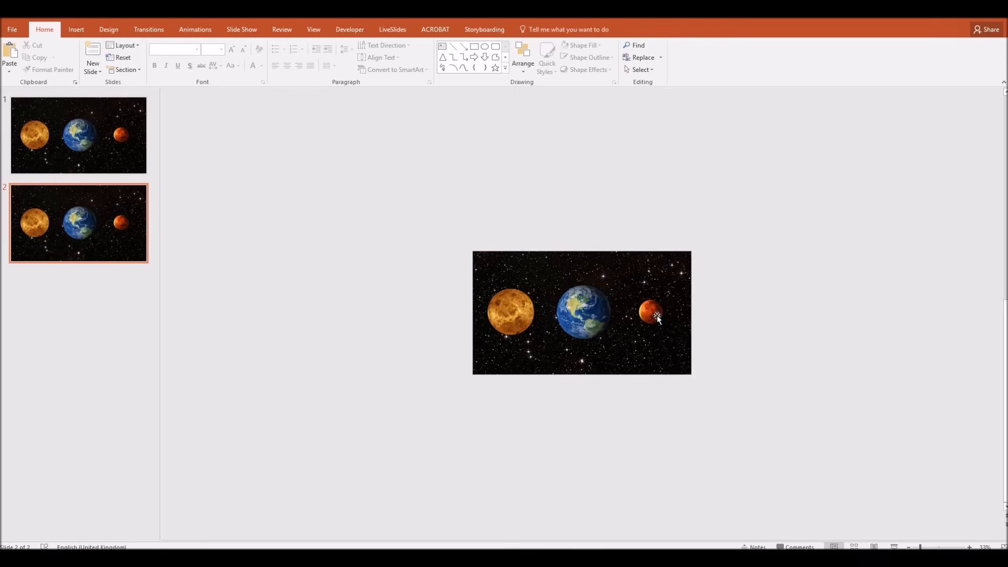
mouse_move(715, 303)
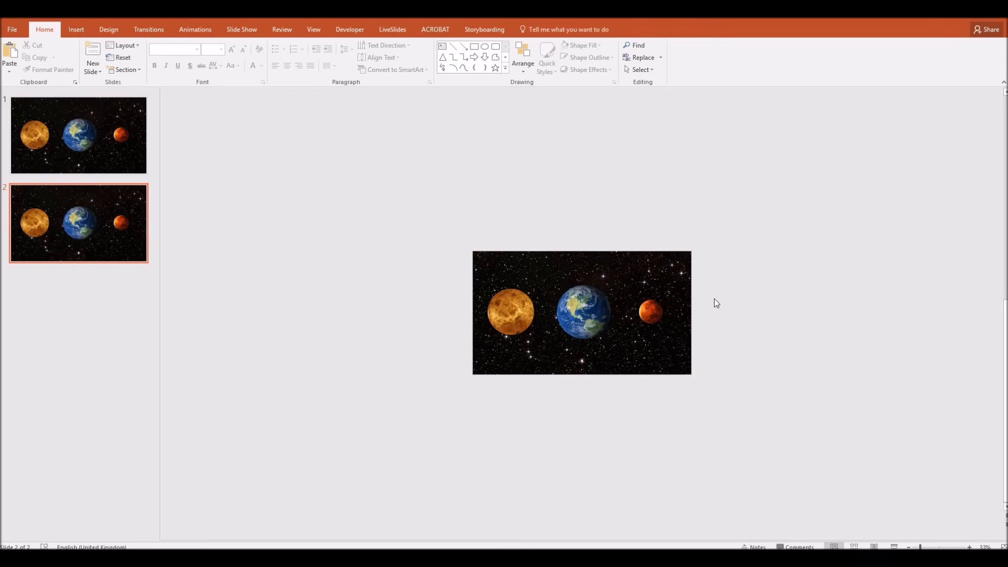
mouse_move(363, 211)
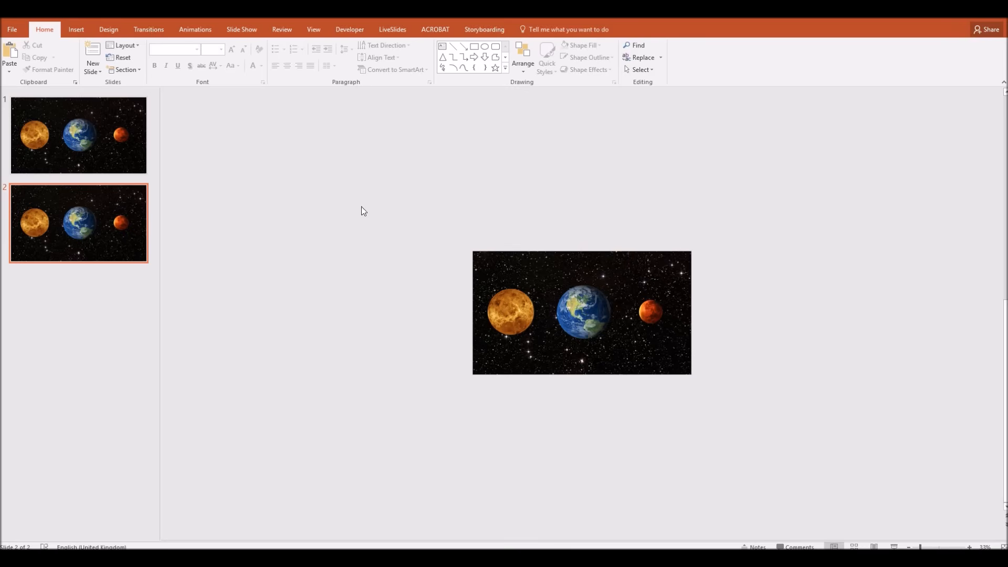
mouse_move(360, 233)
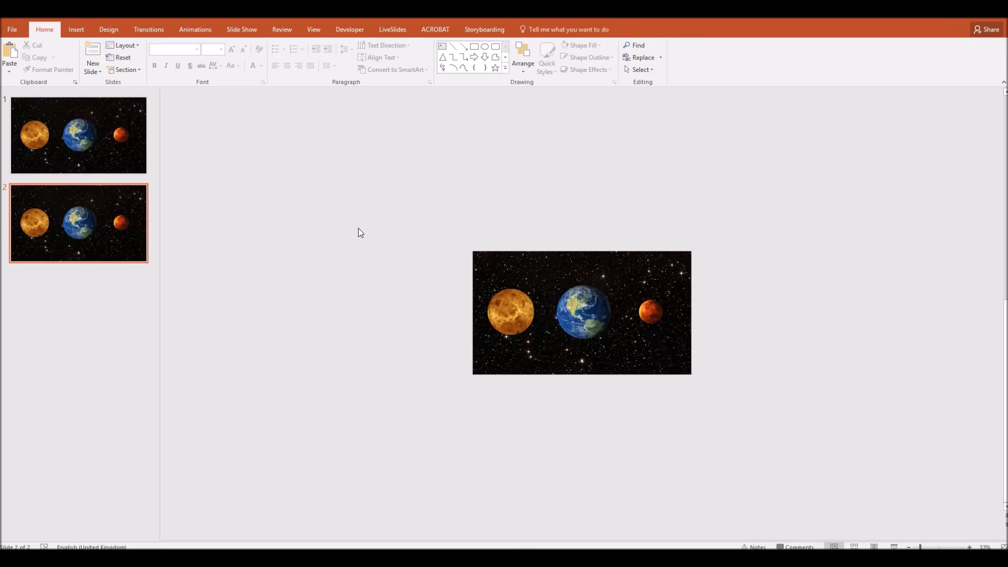
Step: Move Earth and Mars off the right edge and enlarge Venus to fill the slide centre
click(582, 312)
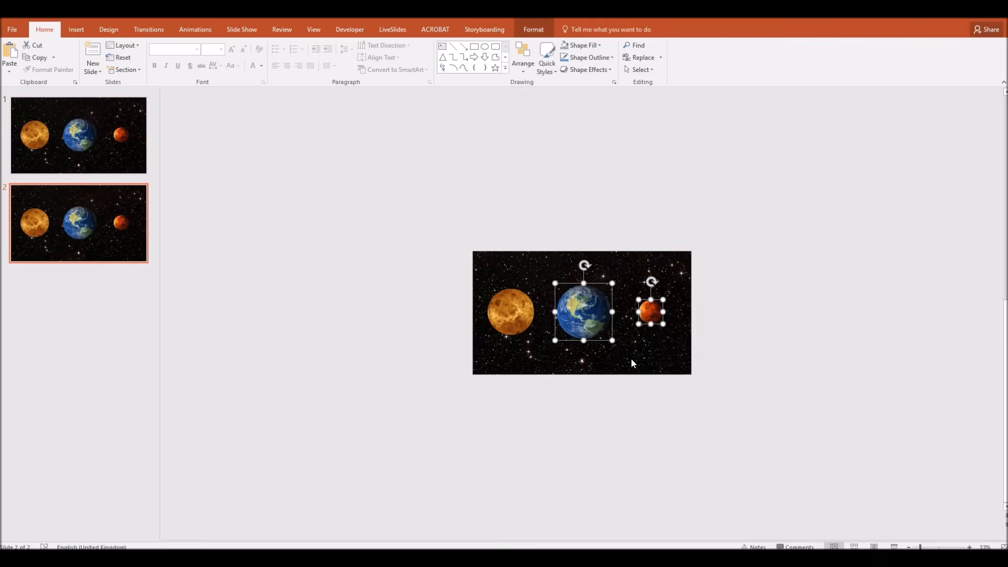
mouse_move(742, 292)
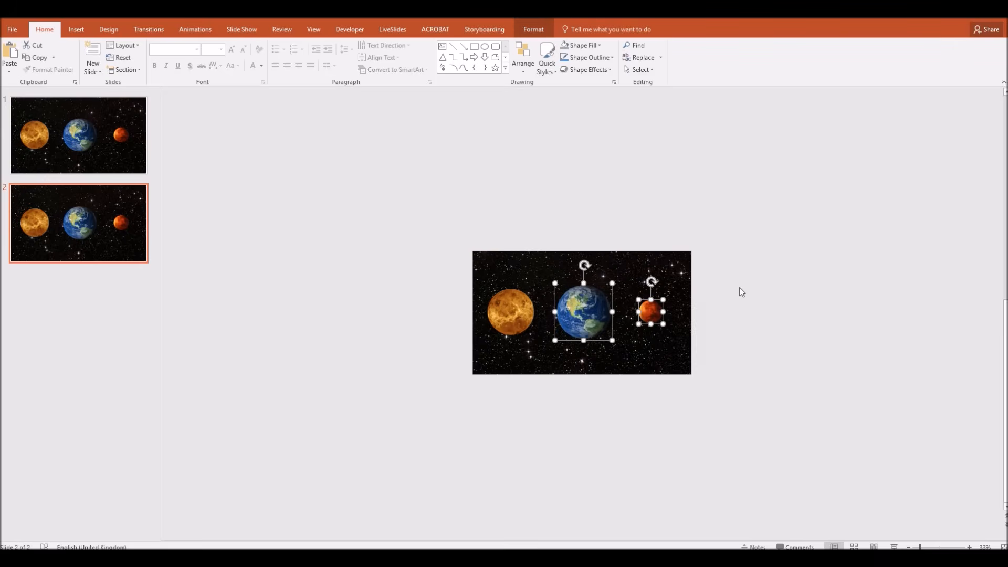
mouse_move(653, 274)
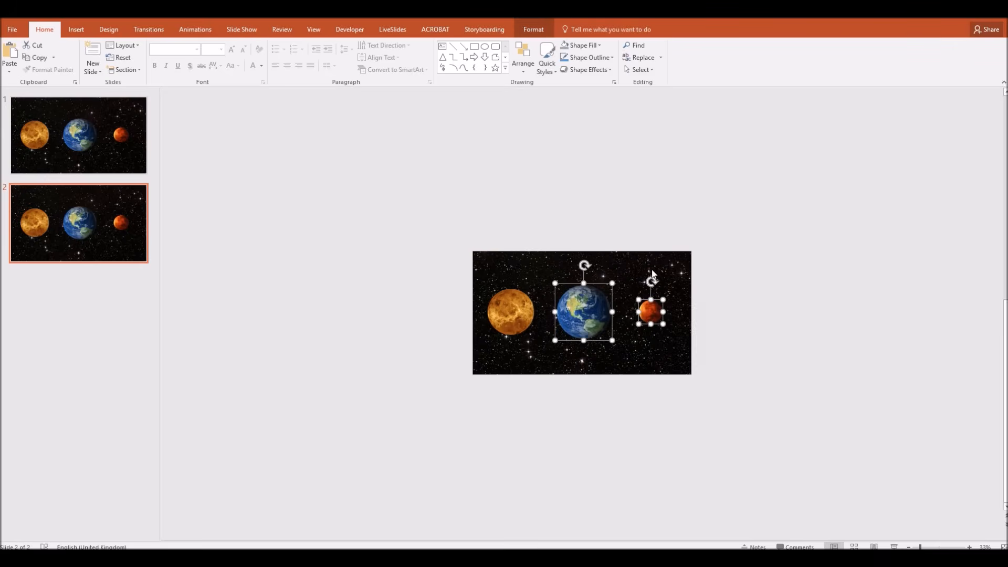
mouse_move(400, 299)
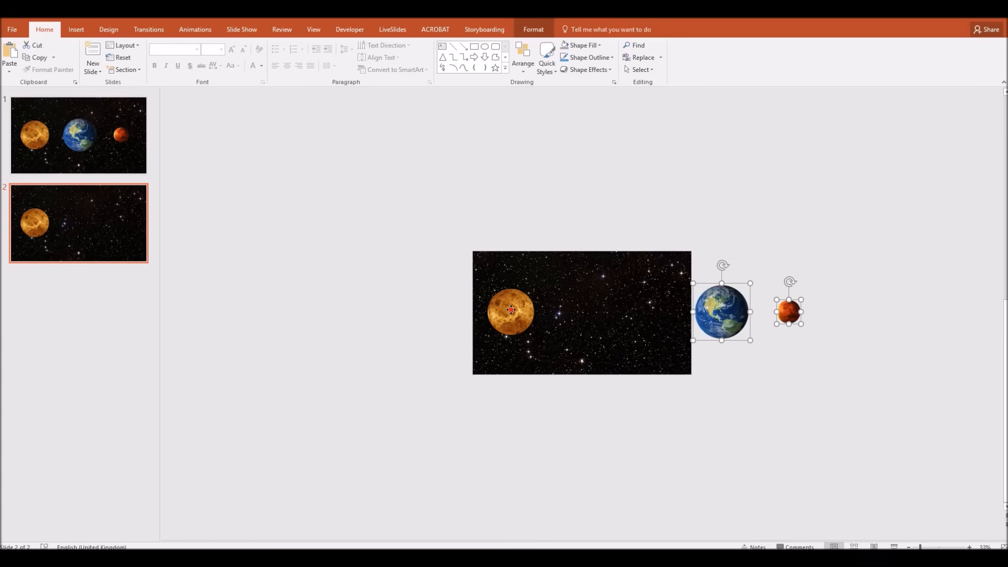
click(510, 311)
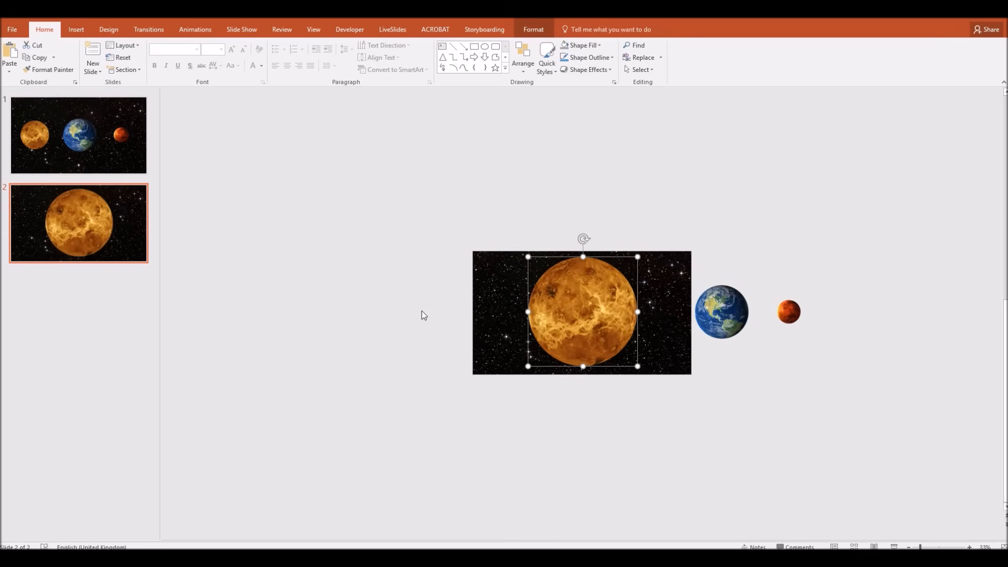
mouse_move(152, 266)
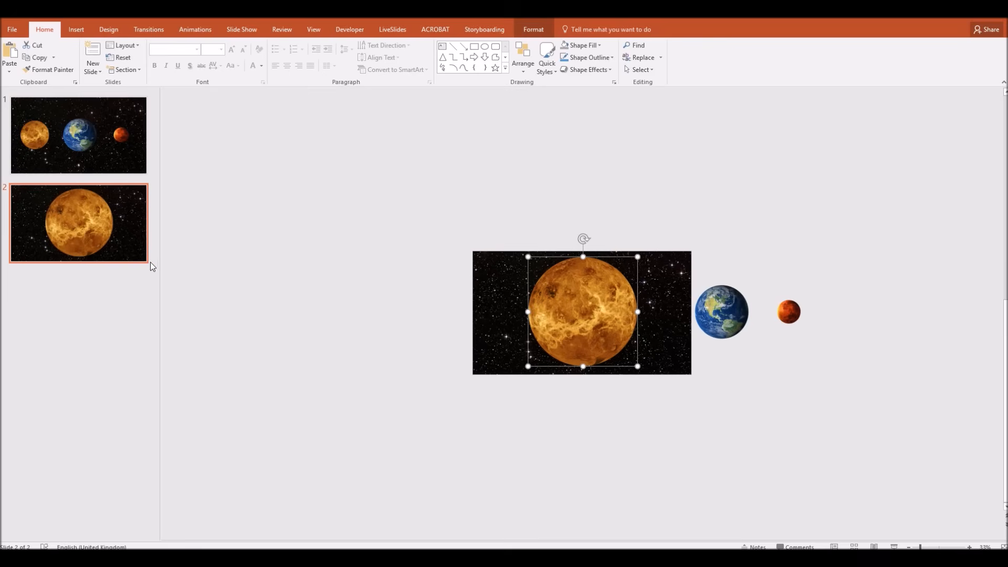
Step: Duplicate slide 2; on slide 3 shrink Venus off-left, enlarge Earth centrally, then copy slide 3
click(76, 223)
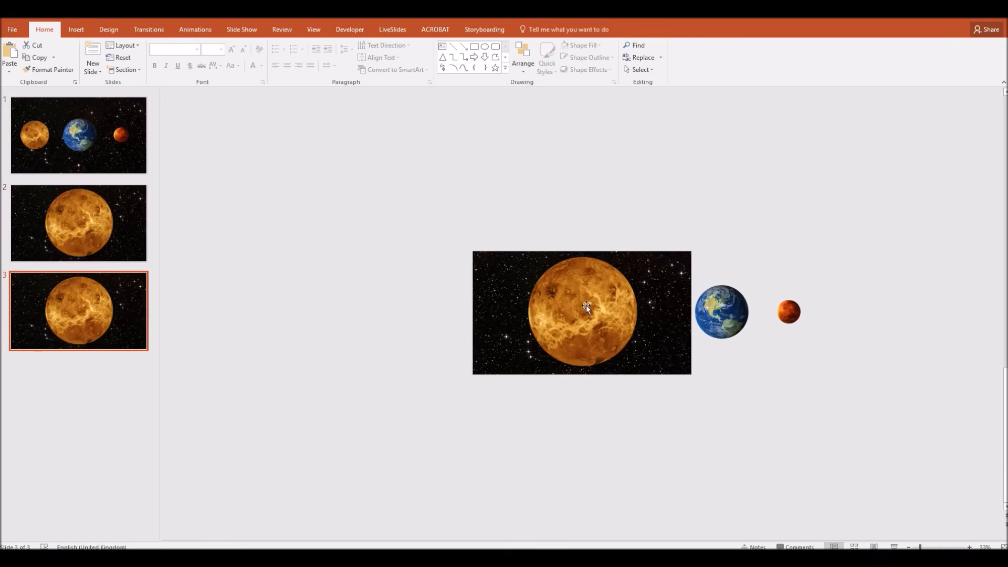
click(582, 309)
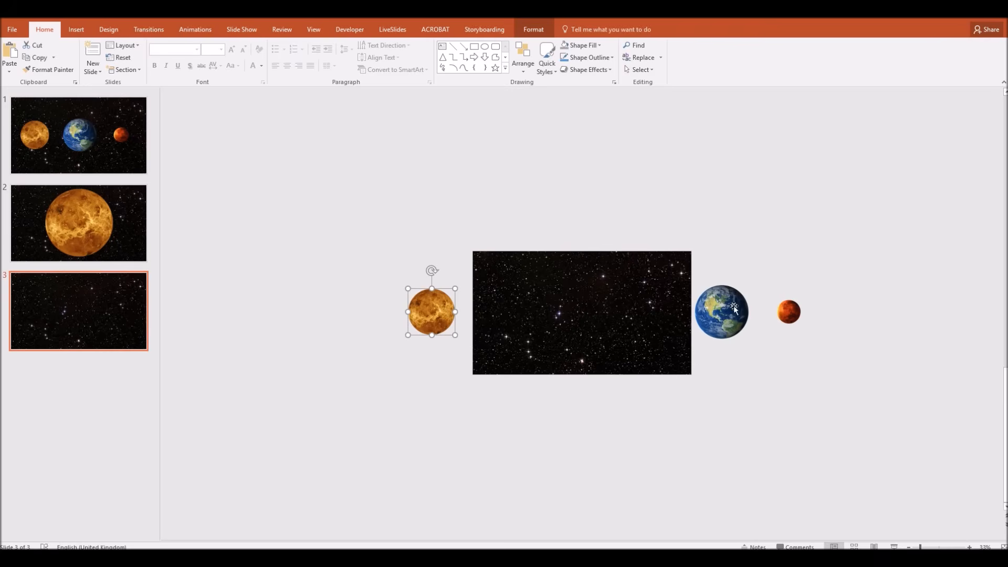
click(721, 311)
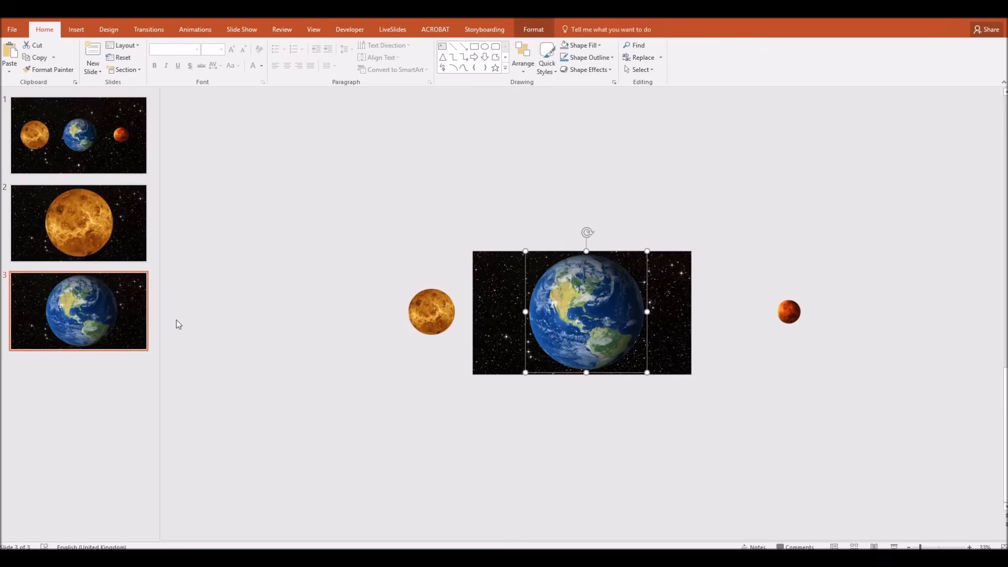
click(87, 319)
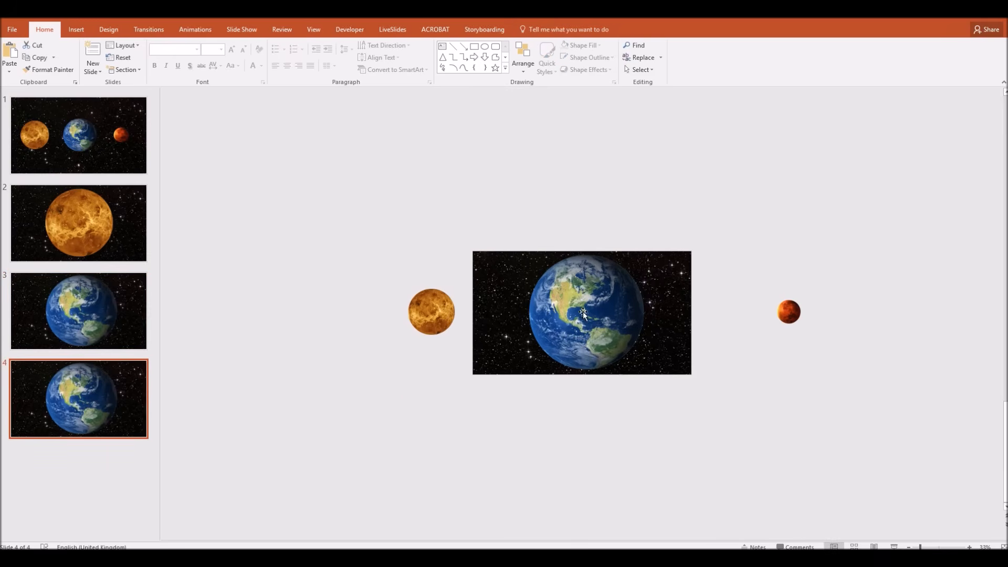
Step: On slide 4 shrink Earth off-left beside Venus and enlarge Mars in the centre
click(582, 312)
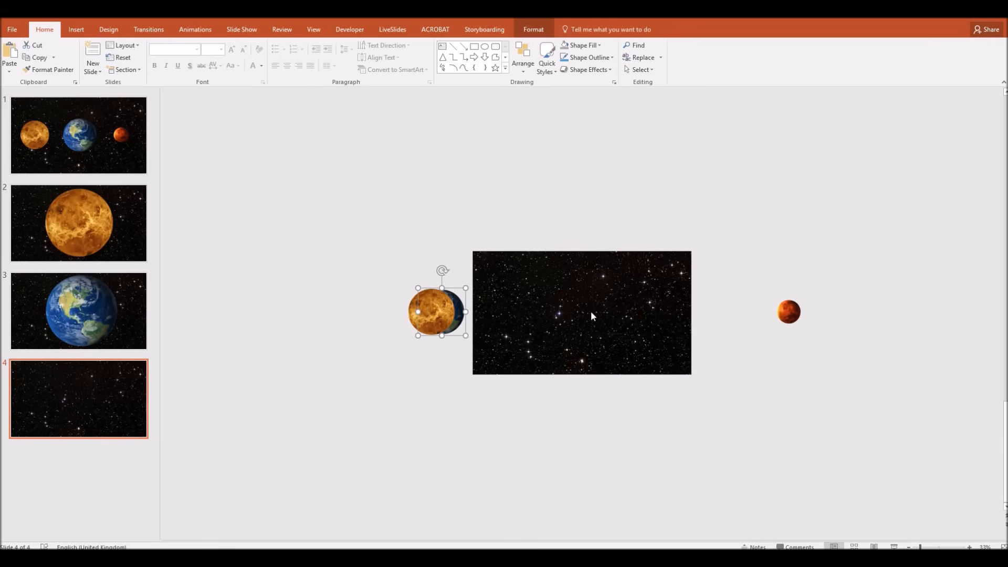
click(789, 312)
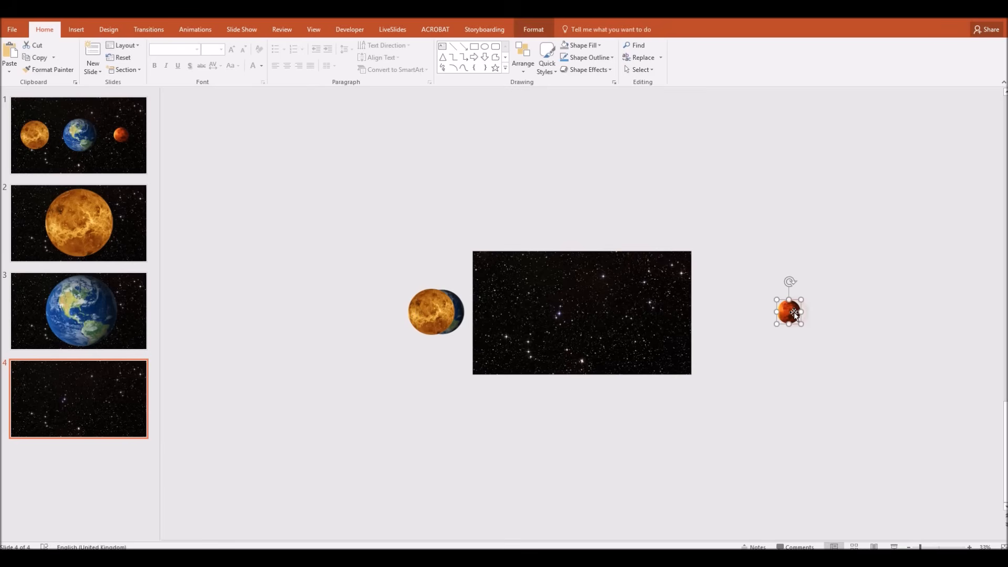
mouse_move(826, 196)
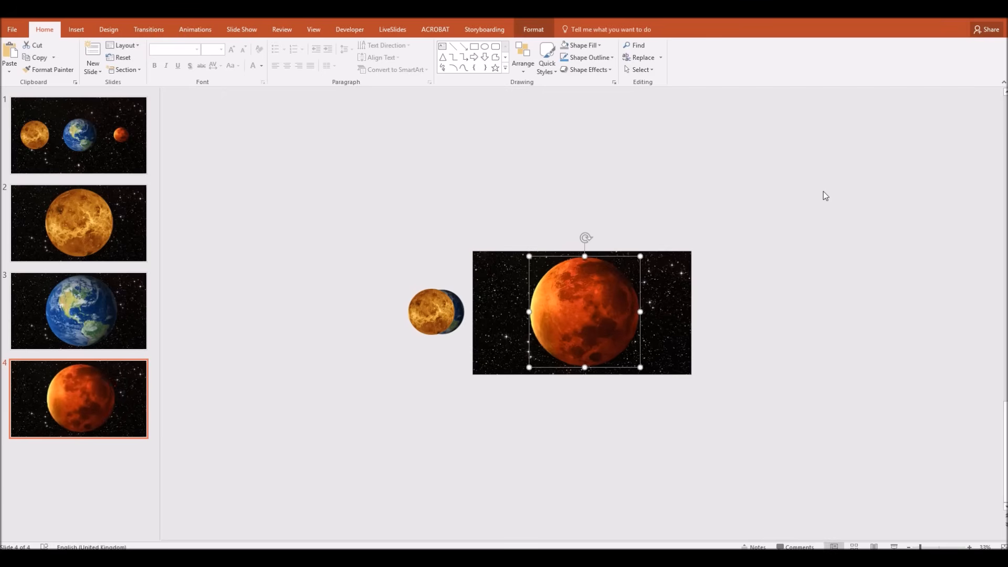
mouse_move(688, 185)
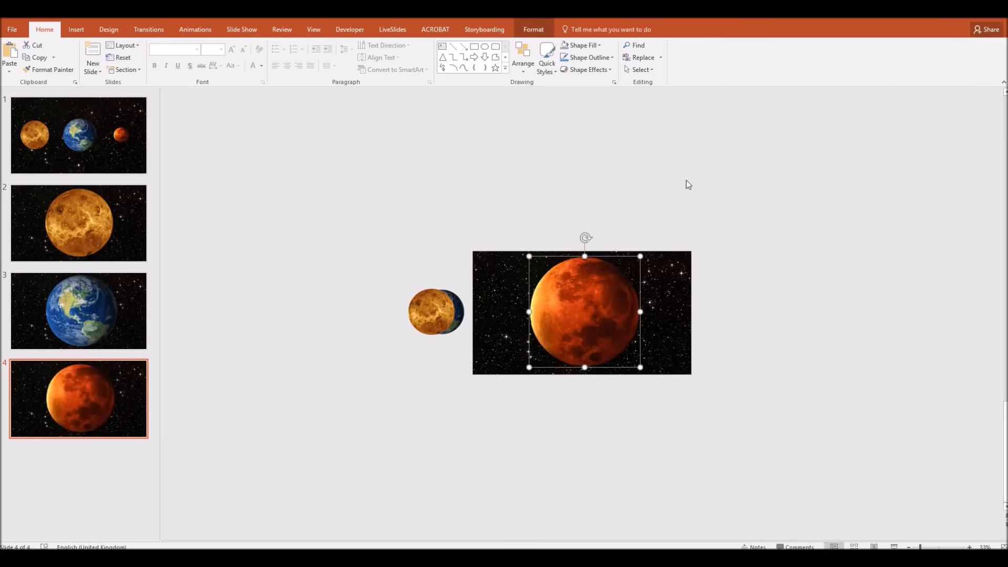
mouse_move(88, 160)
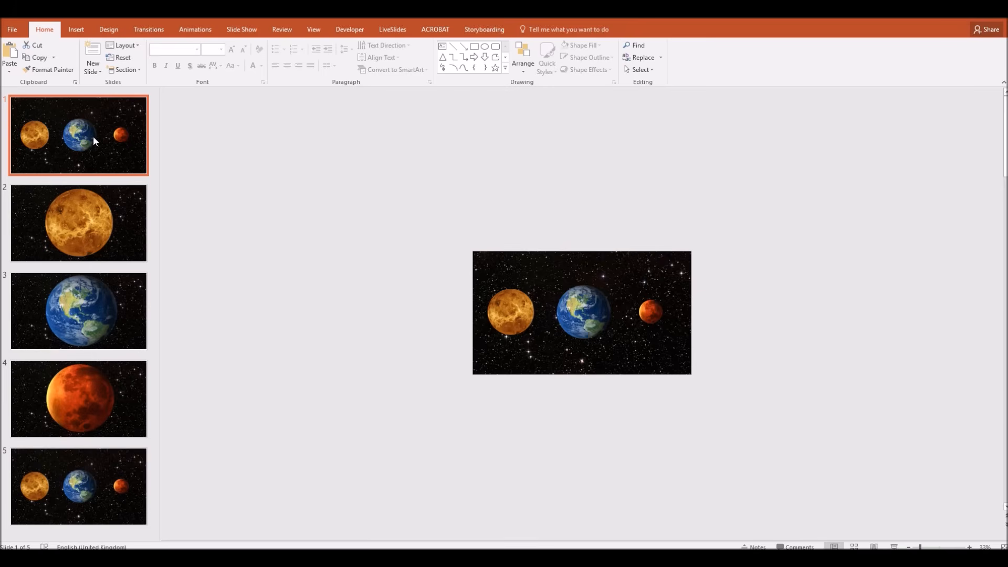
mouse_move(89, 154)
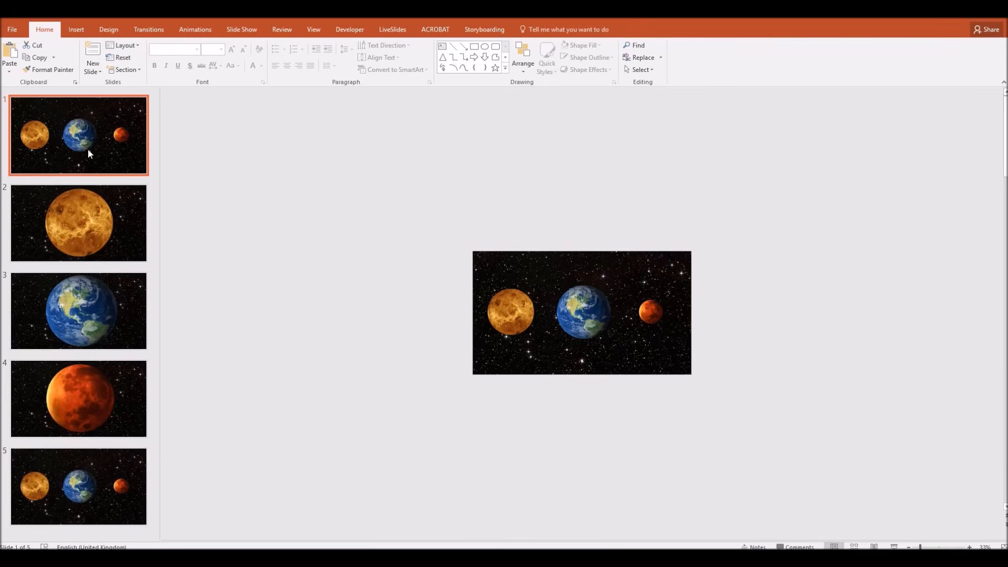
mouse_move(126, 69)
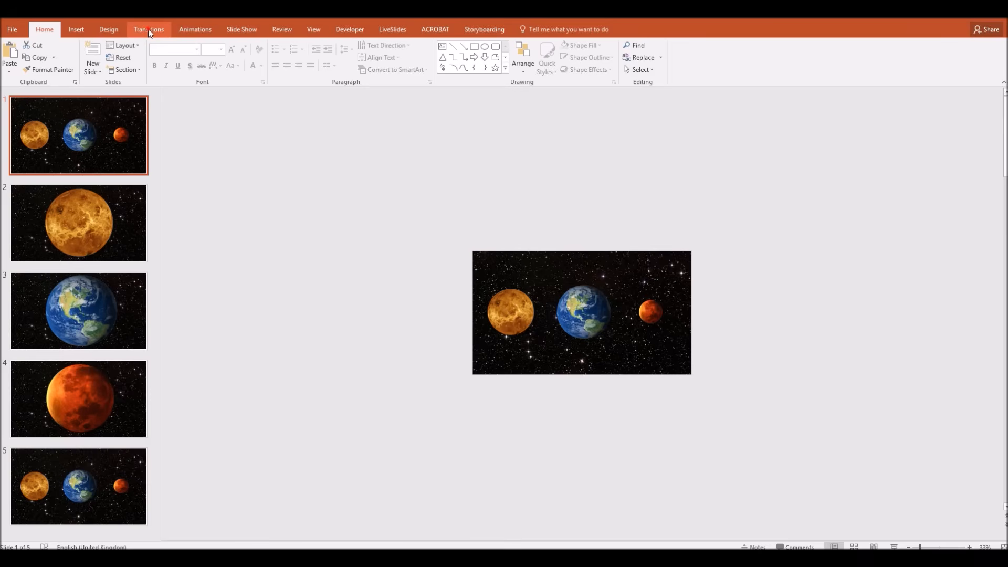
Step: Apply the Morph transition to the first slide and then to all five slides
click(148, 29)
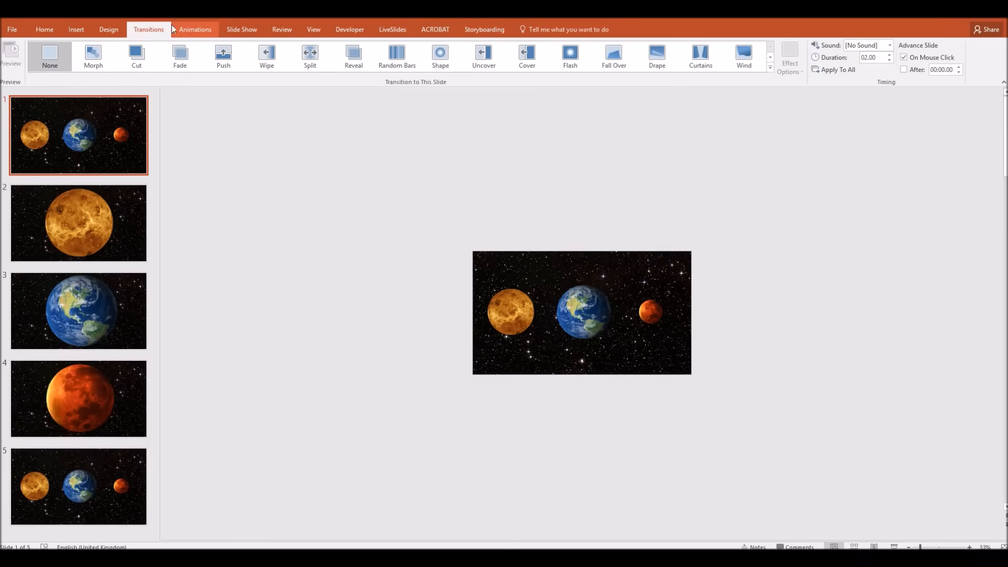
mouse_move(148, 30)
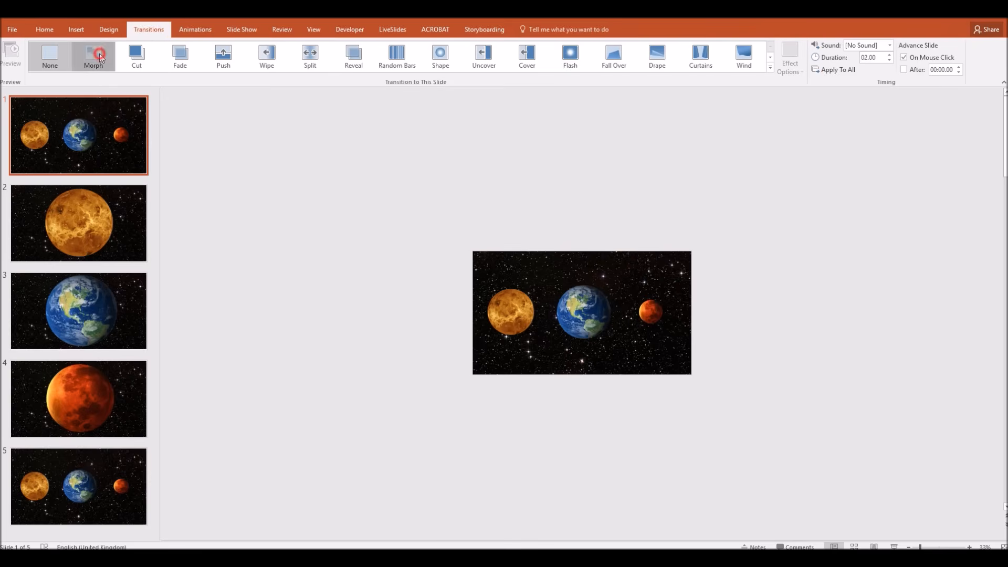
click(93, 55)
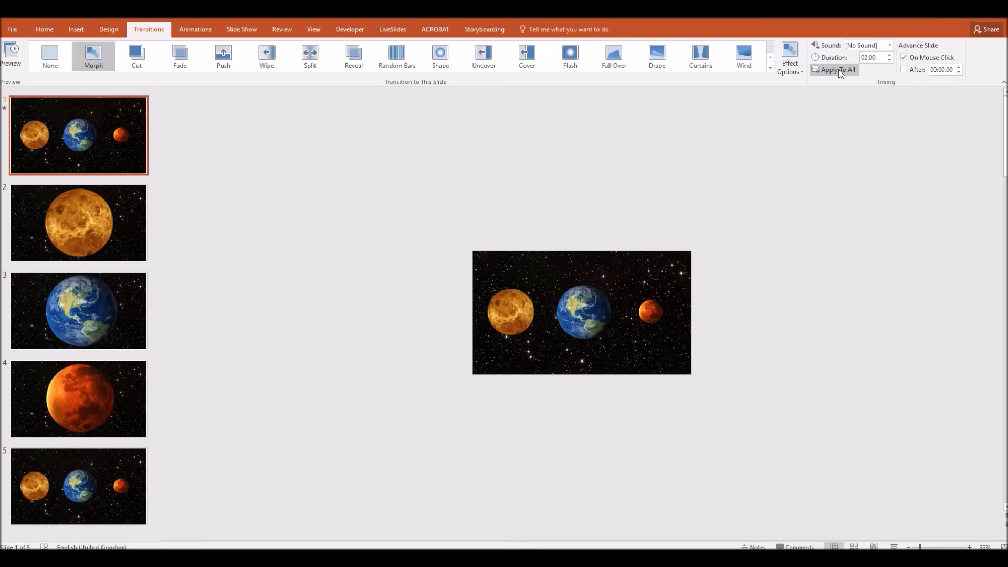
mouse_move(837, 70)
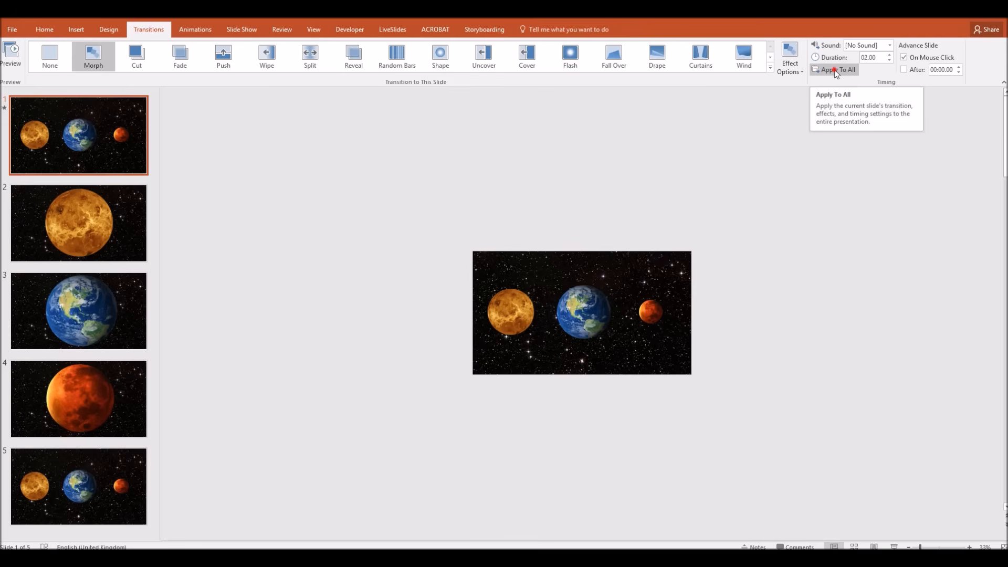
click(834, 70)
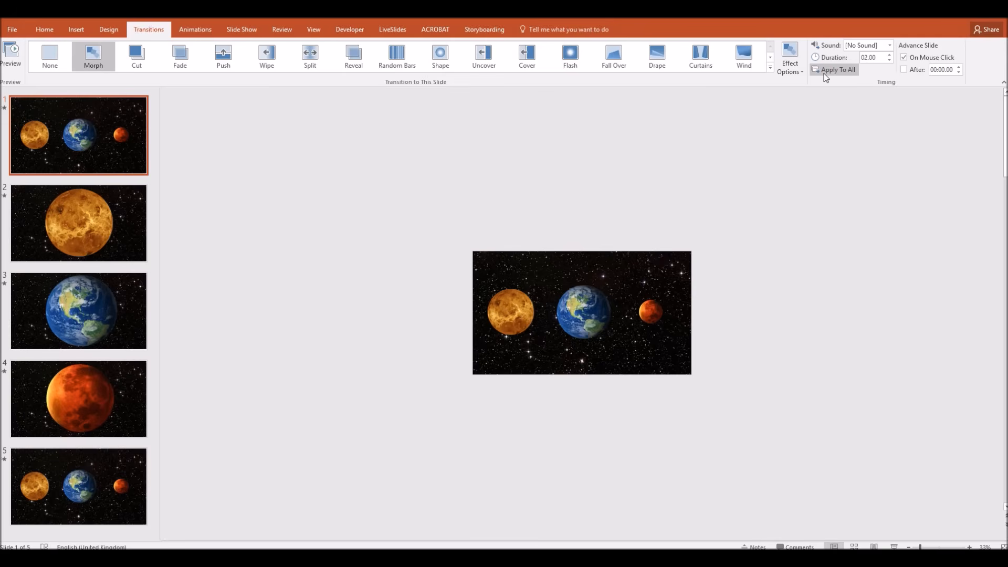
mouse_move(565, 122)
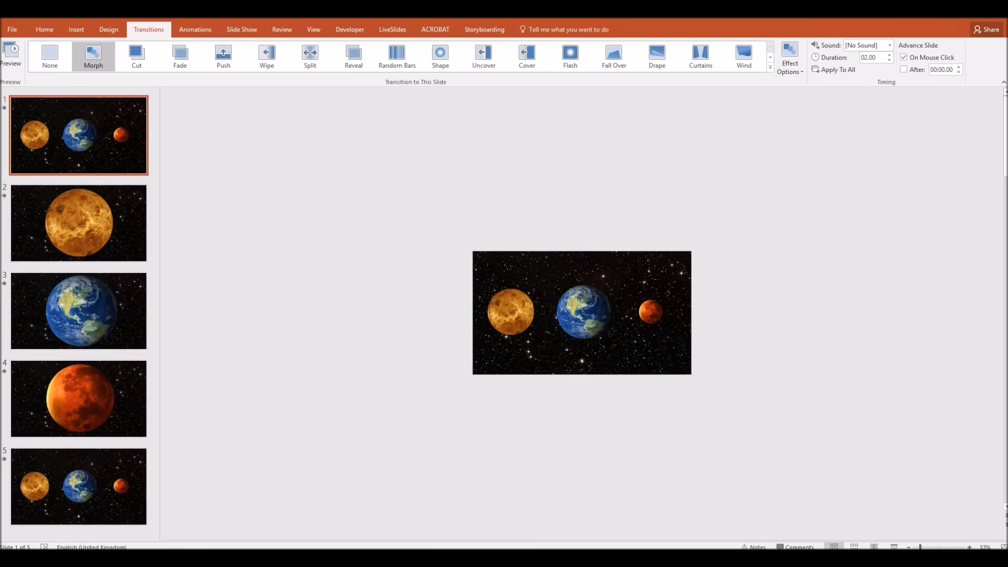
mouse_move(554, 142)
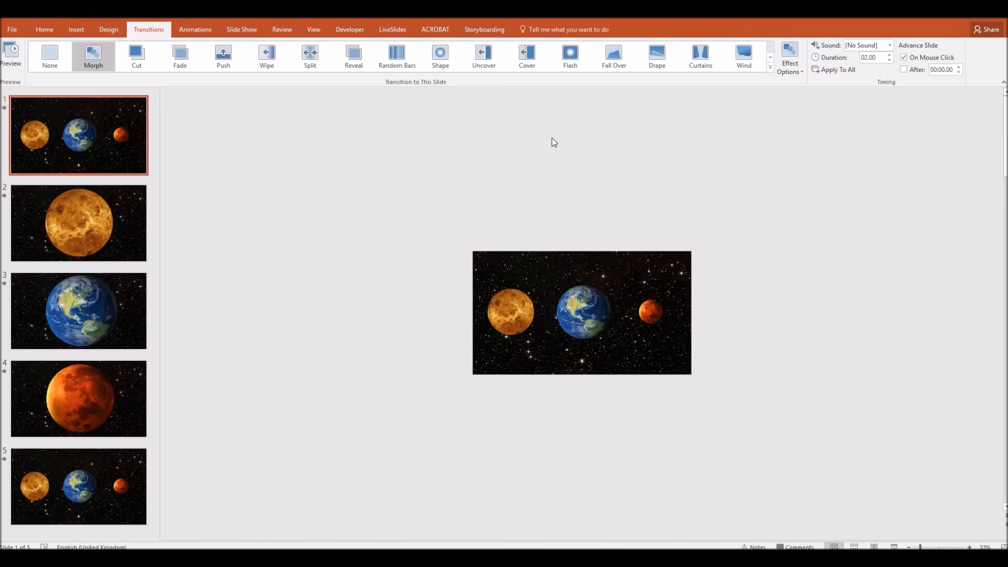
mouse_move(406, 190)
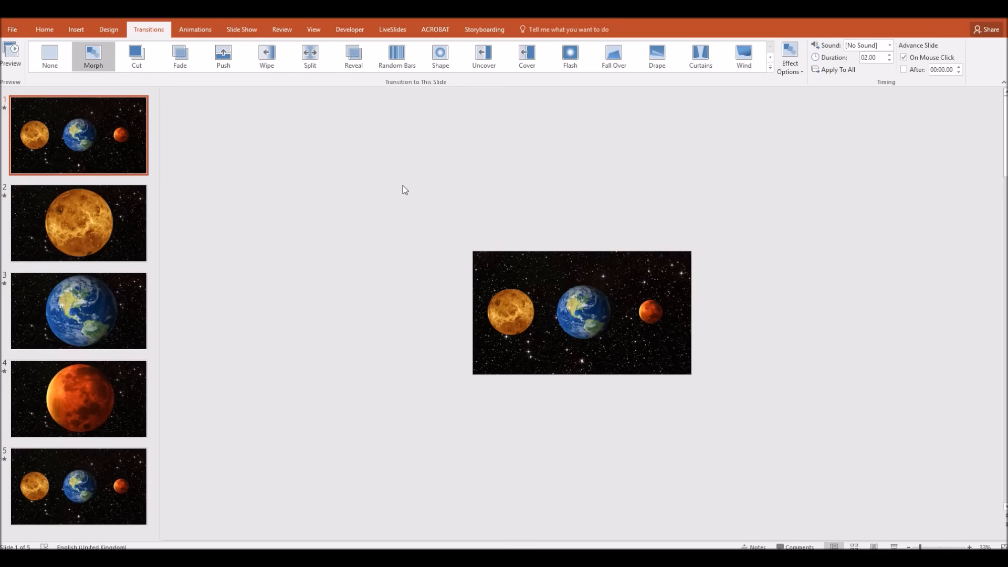
mouse_move(388, 148)
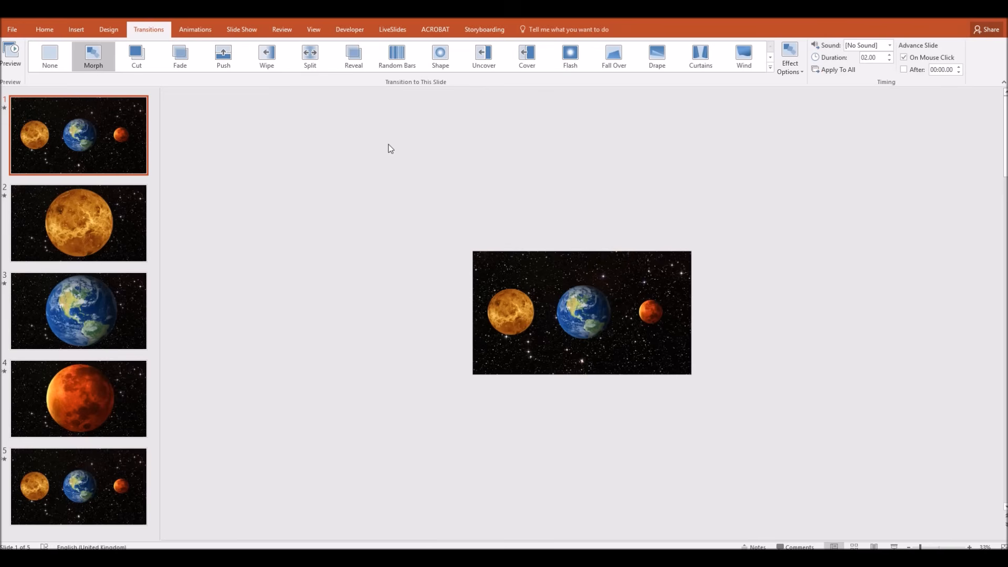
mouse_move(632, 230)
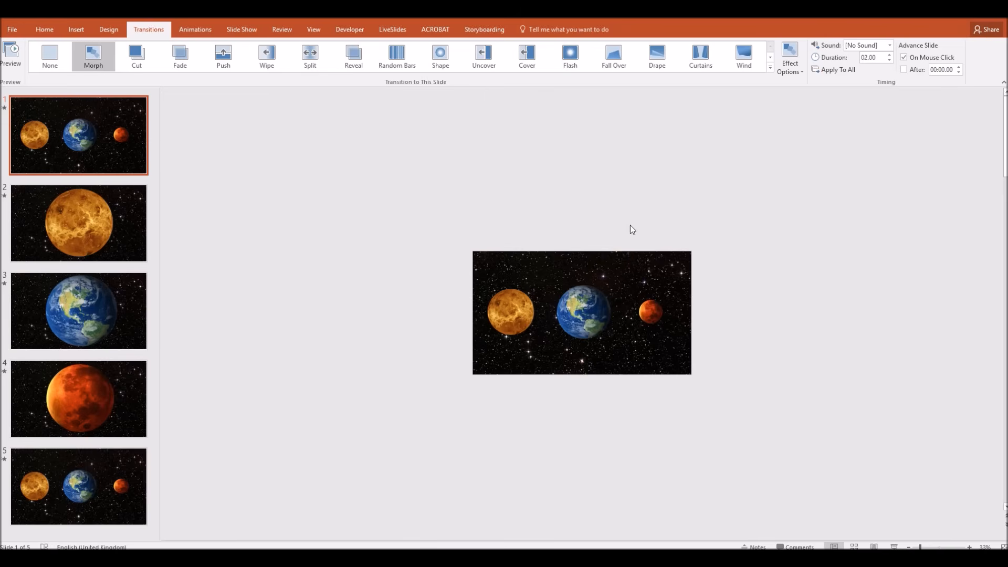
mouse_move(539, 440)
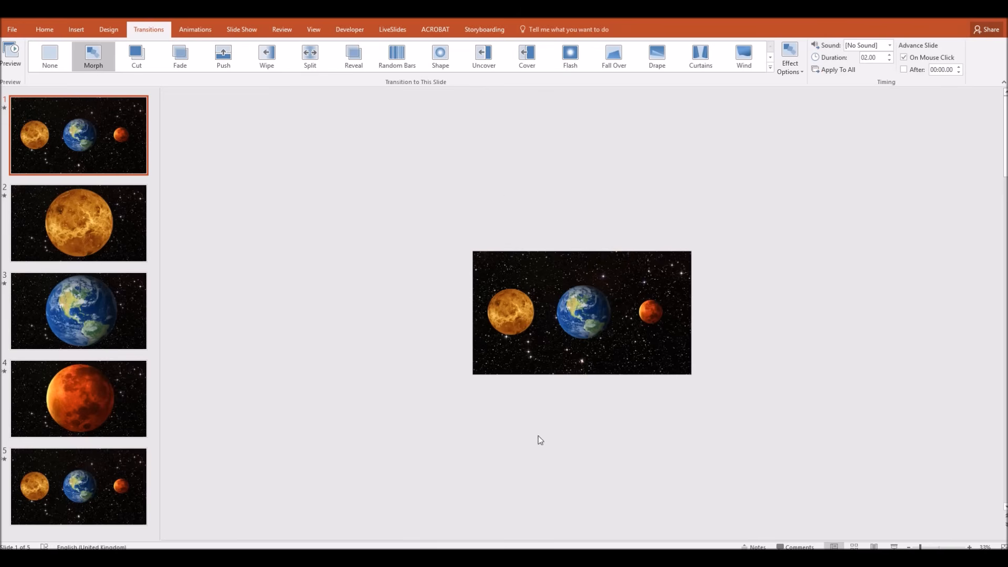
mouse_move(611, 435)
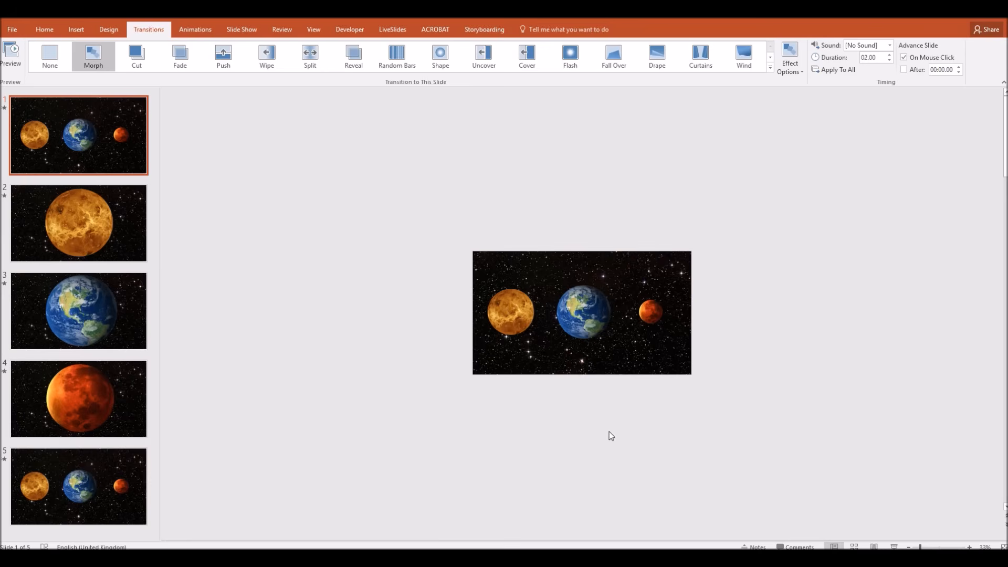
mouse_move(651, 394)
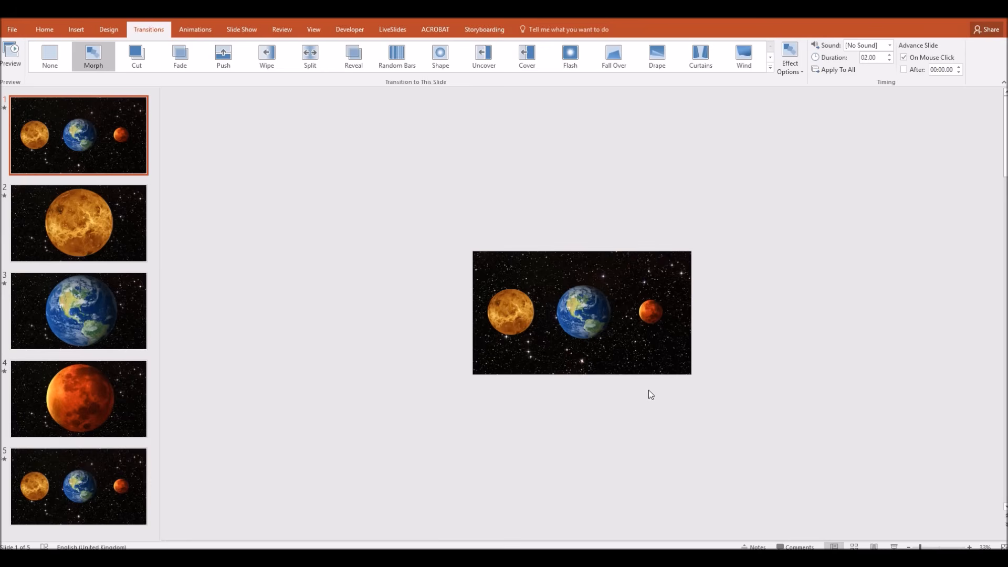
mouse_move(650, 287)
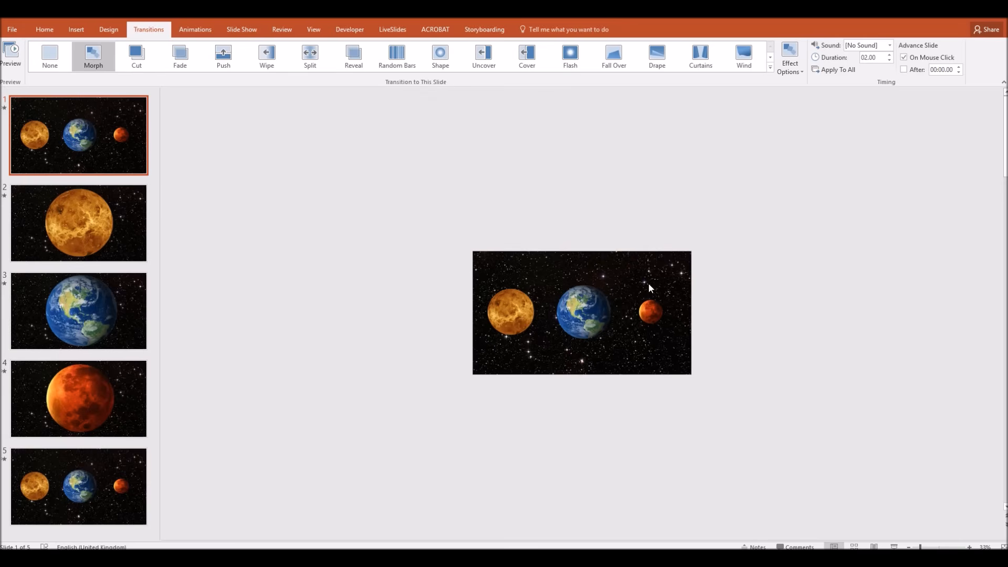
mouse_move(651, 180)
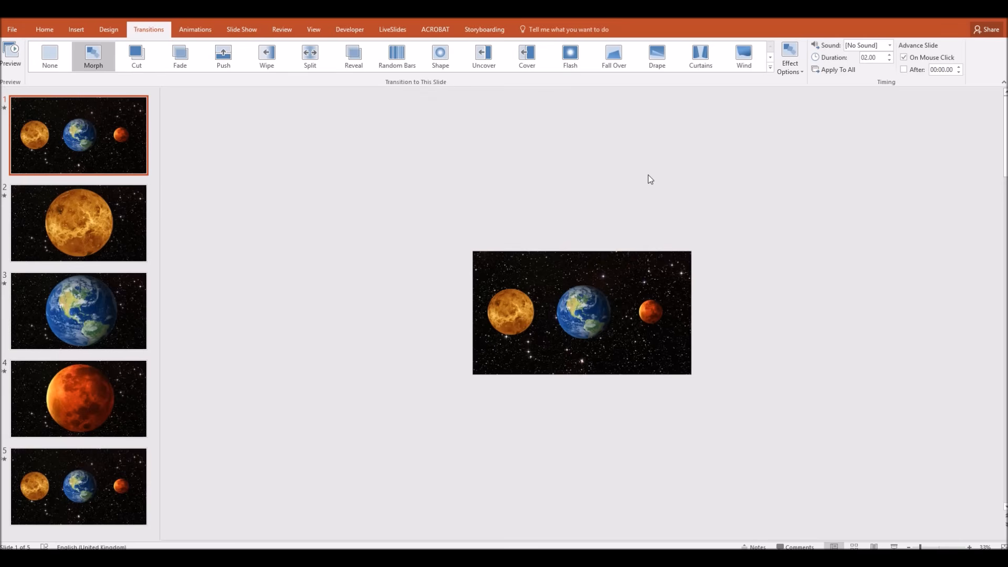
mouse_move(571, 315)
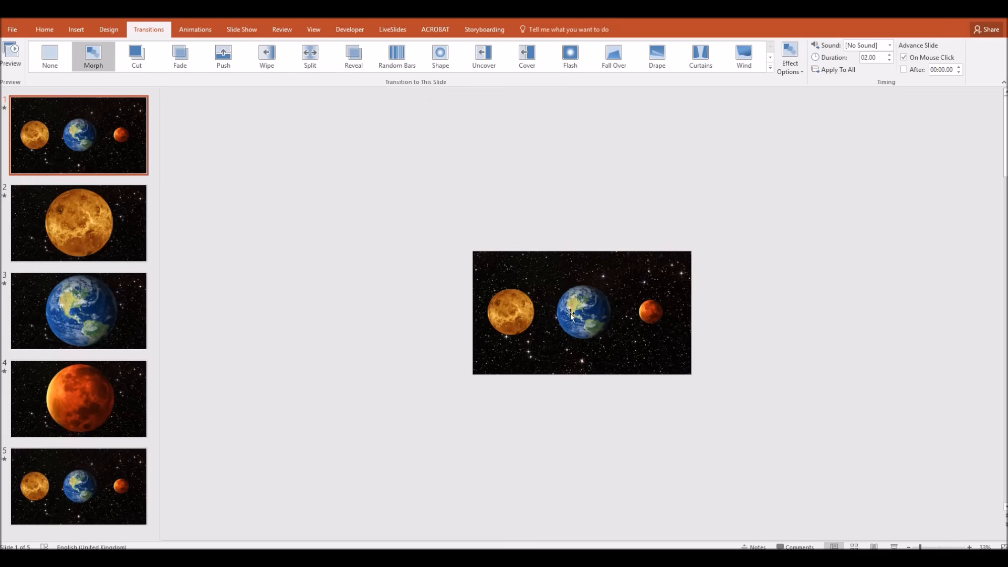
click(510, 311)
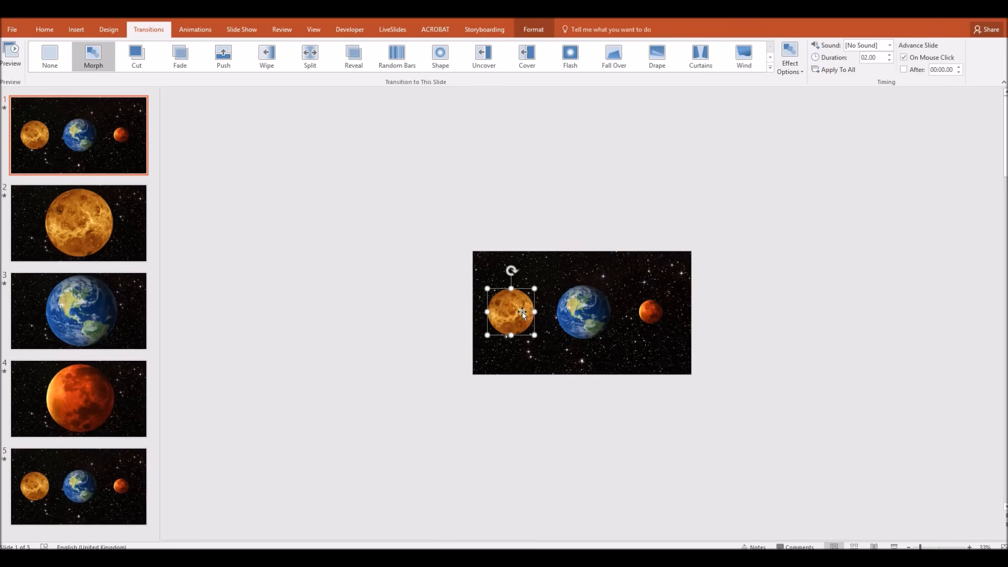
click(581, 312)
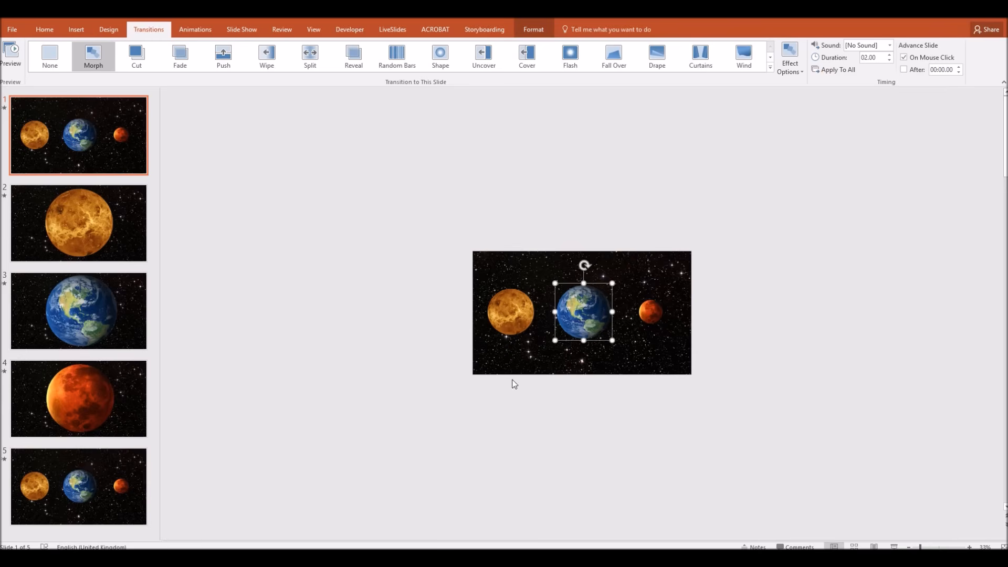
mouse_move(531, 277)
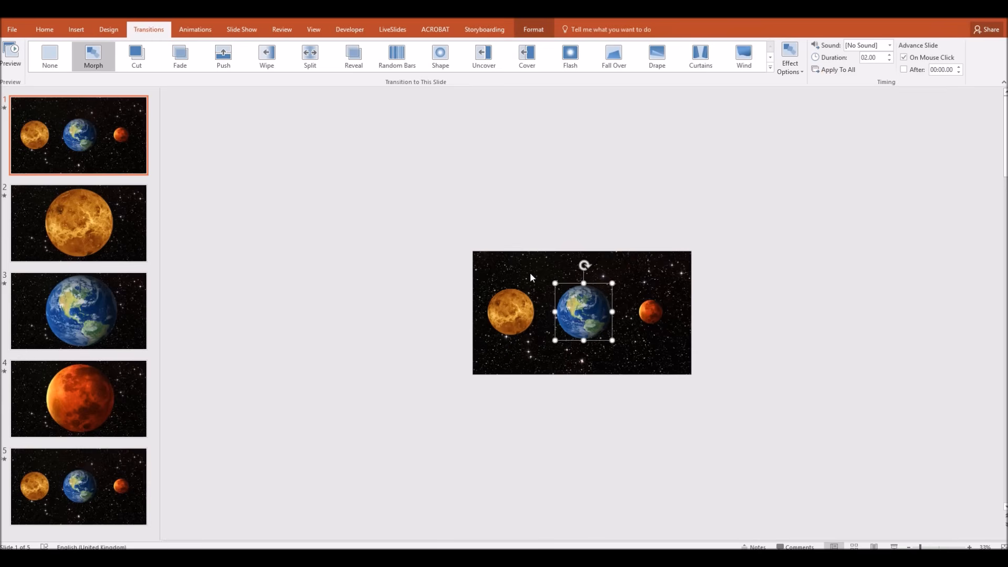
click(489, 210)
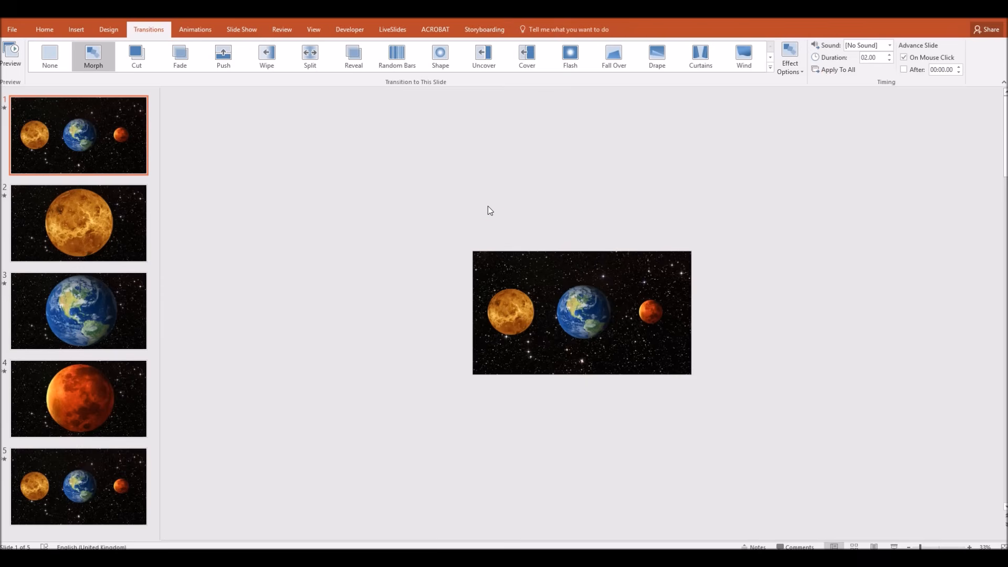
mouse_move(525, 405)
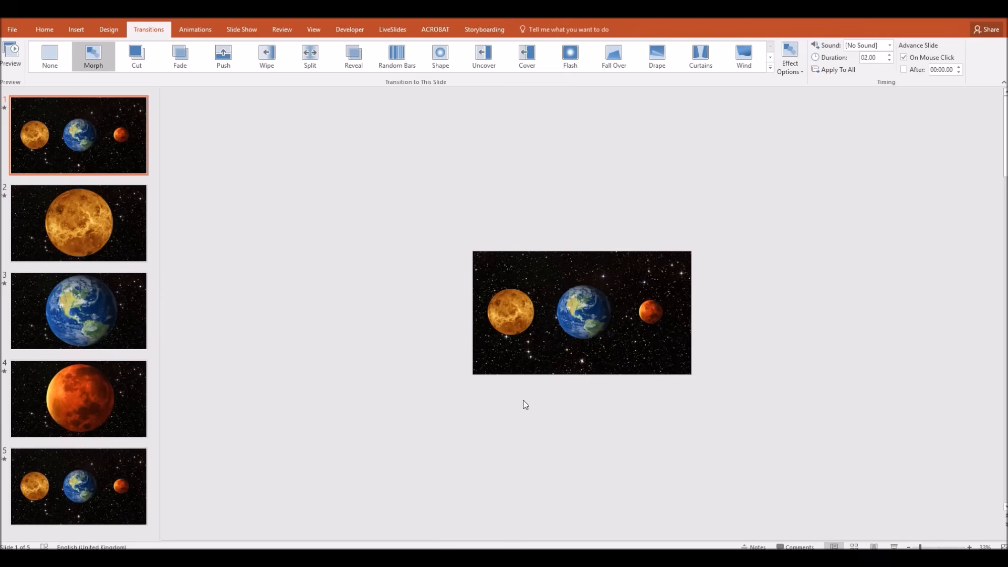
mouse_move(431, 275)
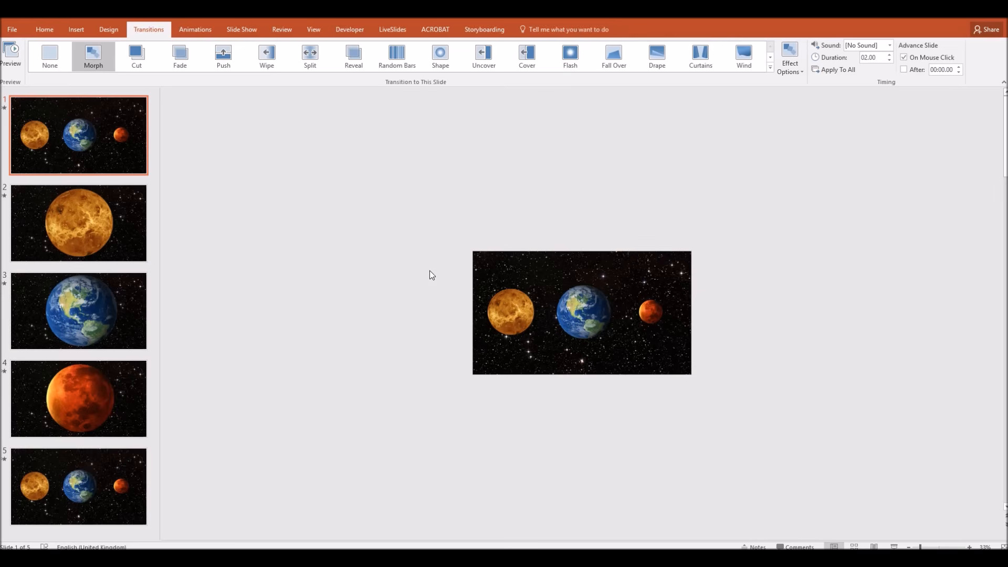